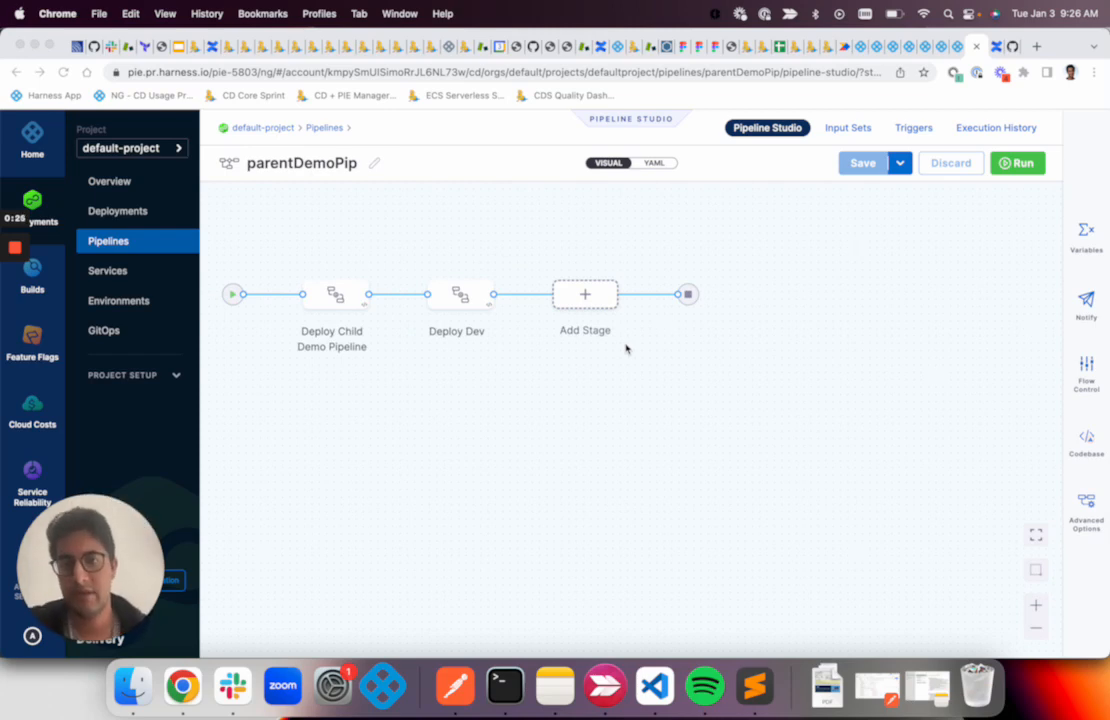
{"action": "mouse_move", "coordinate": [502, 436]}
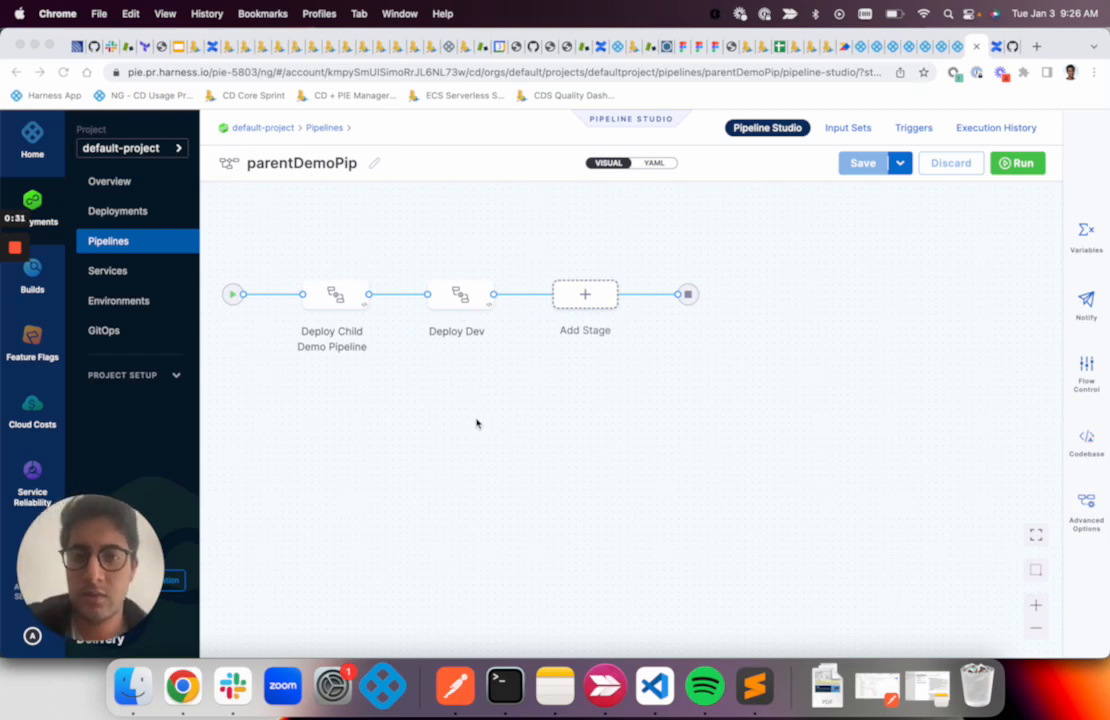
{"action": "mouse_move", "coordinate": [400, 292]}
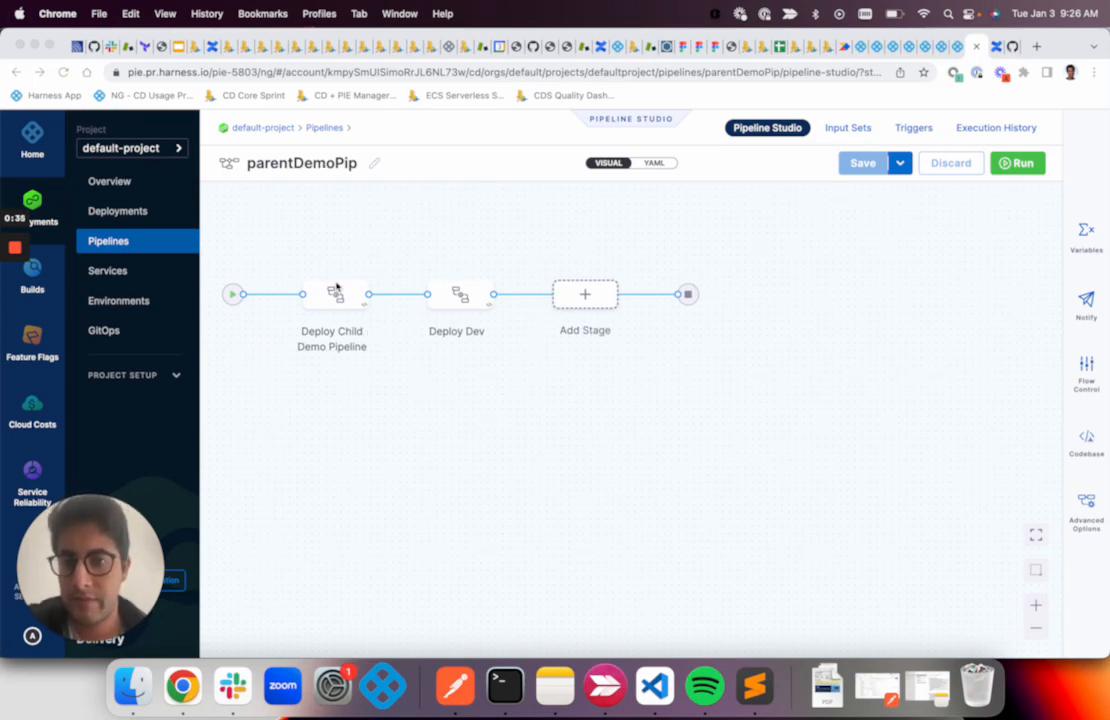
{"action": "mouse_move", "coordinate": [410, 204]}
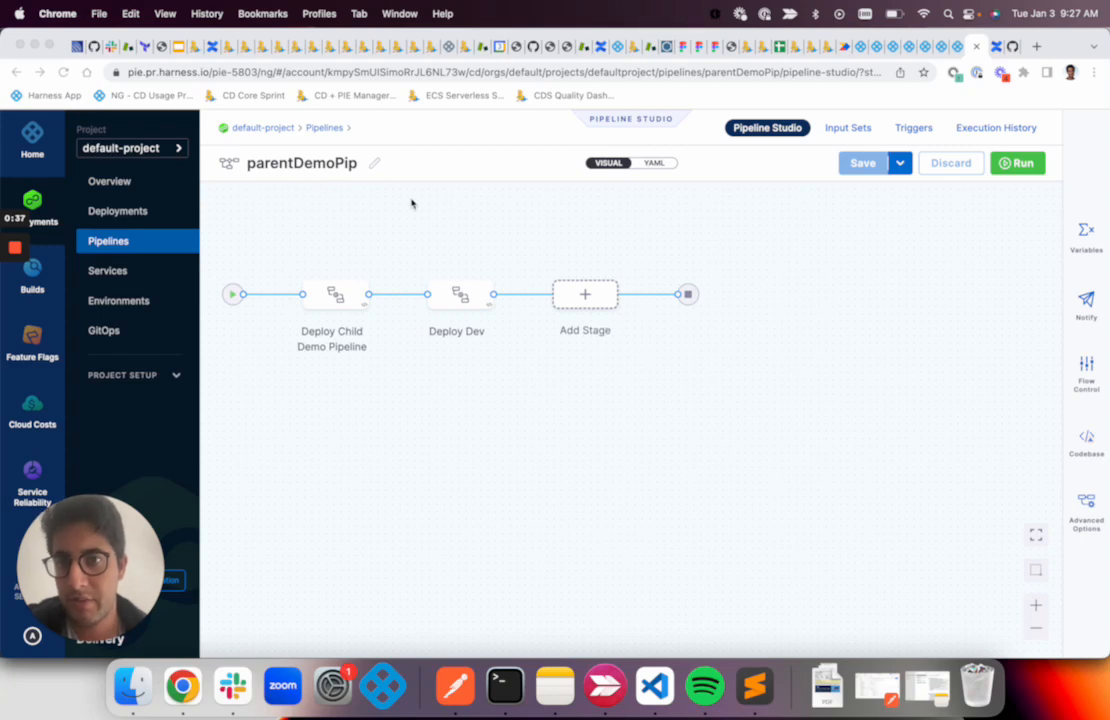
Begin adding a new stage to parentDemoPip so the stage type chooser appears.
{"action": "left_click", "coordinate": [584, 294]}
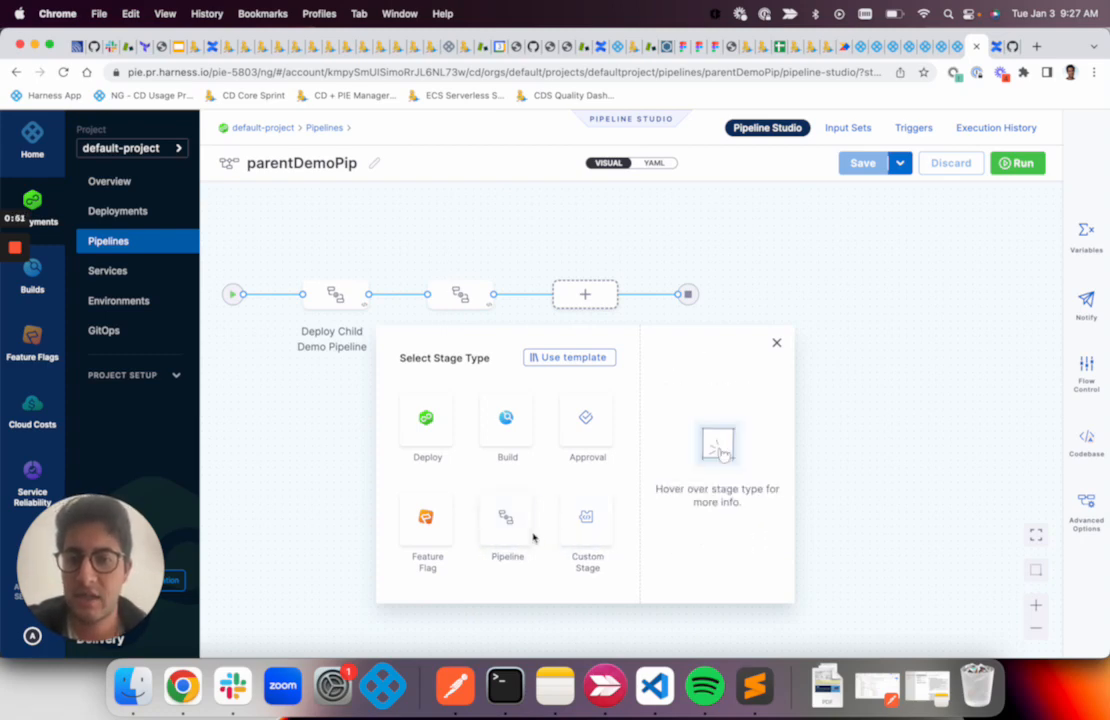
Choose the Pipeline stage type and view childDeployPipeline in its own tab.
{"action": "left_click", "coordinate": [508, 524]}
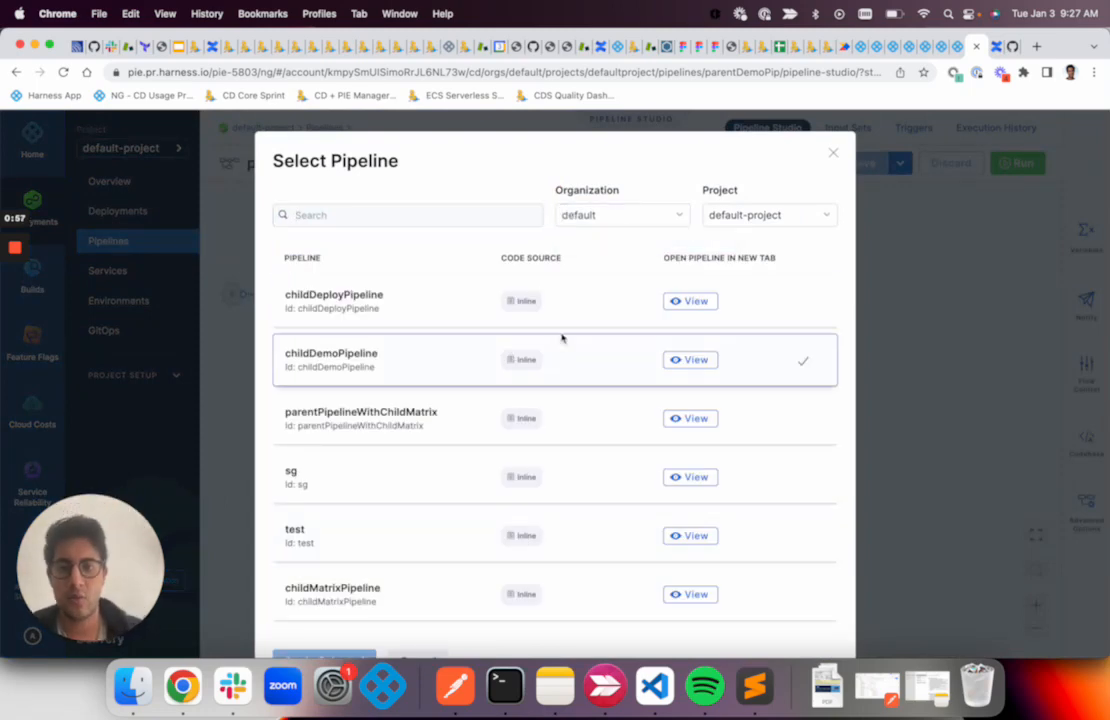
{"action": "left_click", "coordinate": [768, 214]}
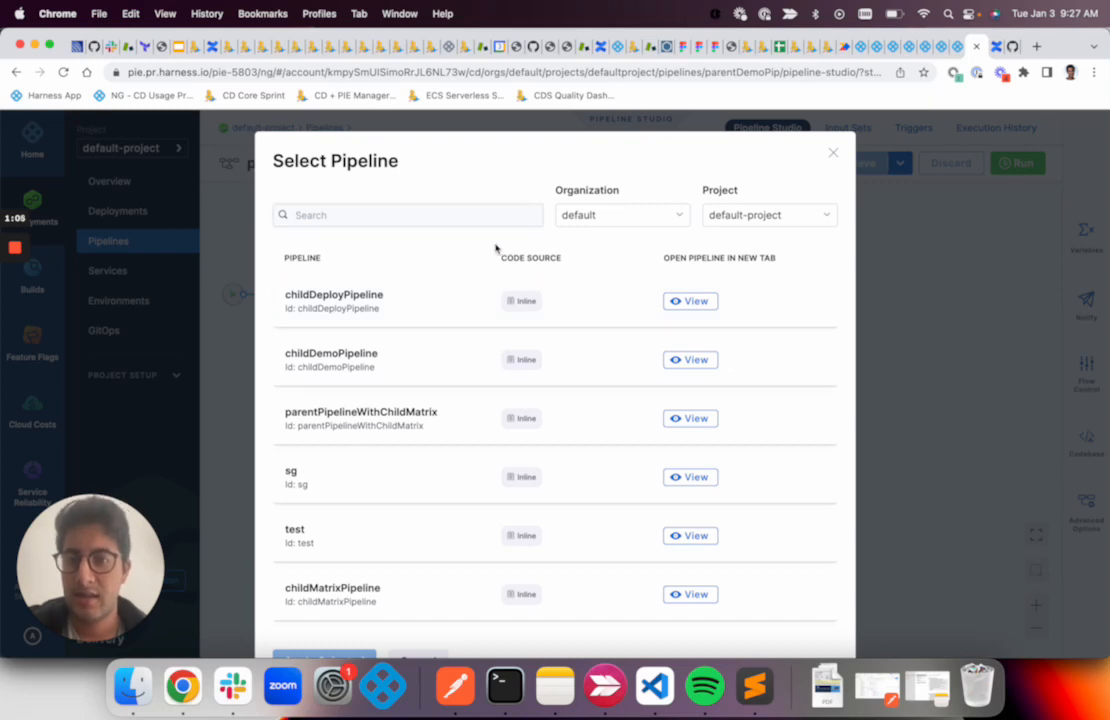
{"action": "left_click", "coordinate": [690, 300]}
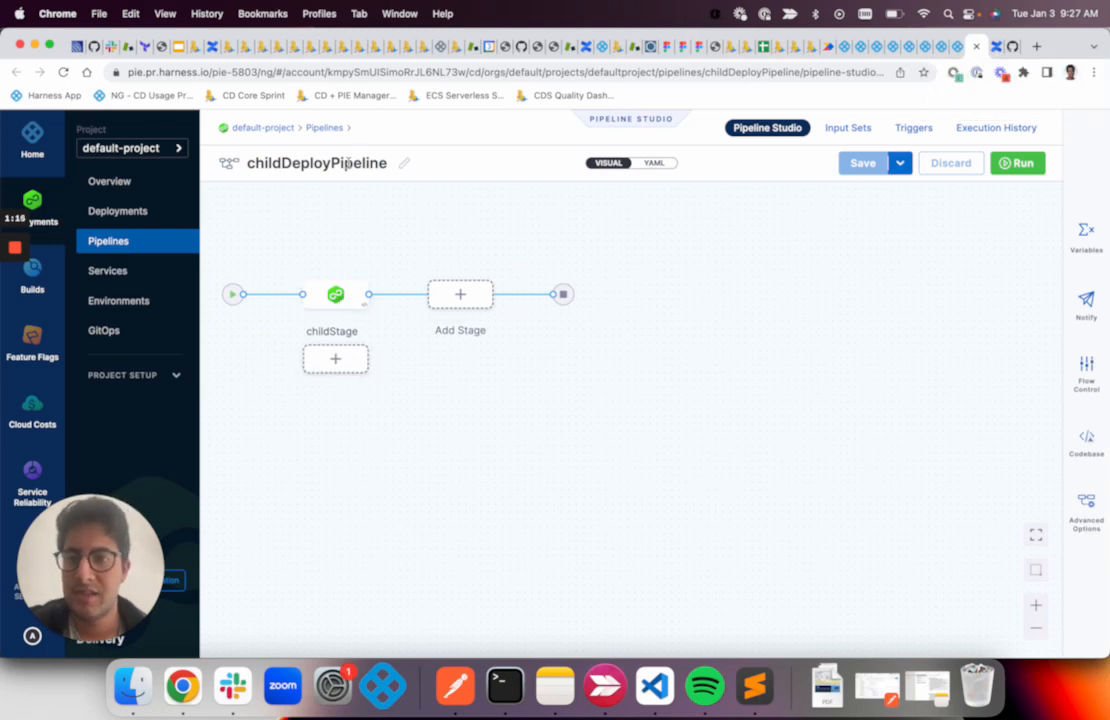
Inspect childStage's execution and service, then return to the pipeline picker.
{"action": "left_click", "coordinate": [336, 294]}
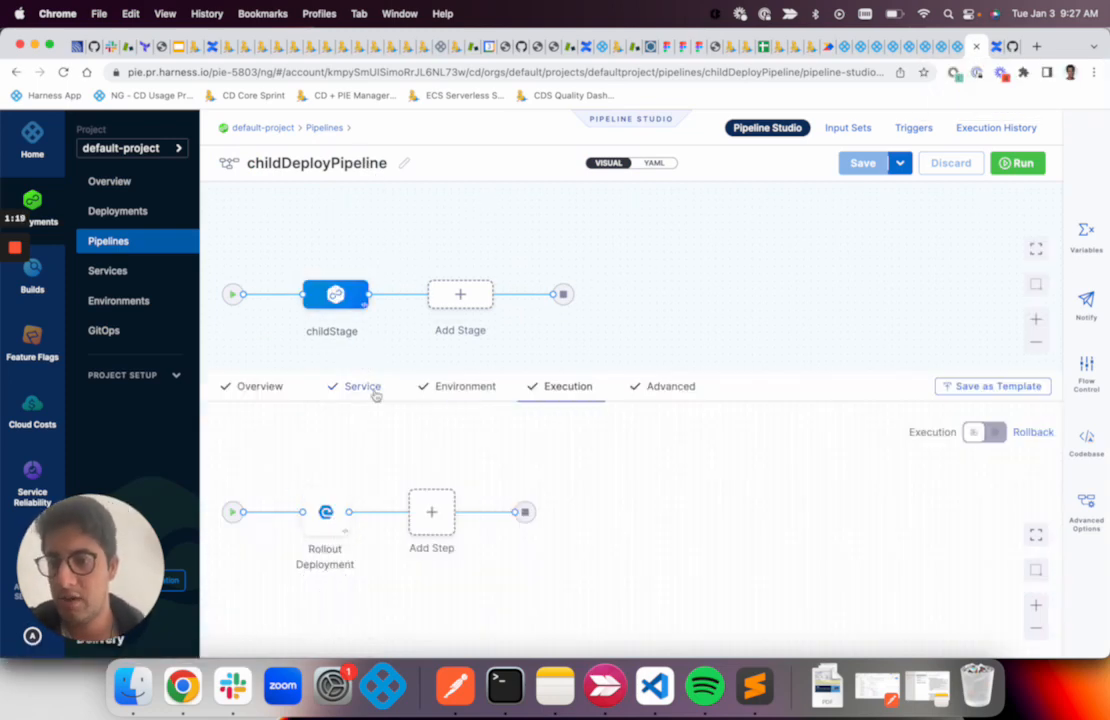
{"action": "left_click", "coordinate": [362, 386]}
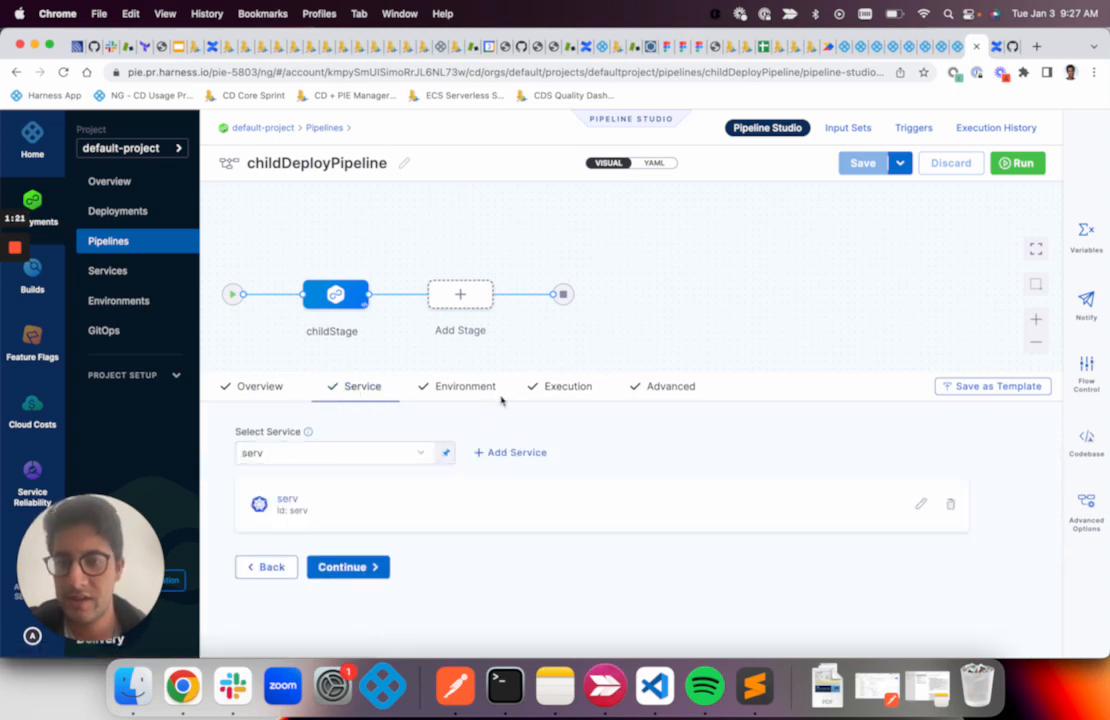
{"action": "left_click", "coordinate": [464, 386]}
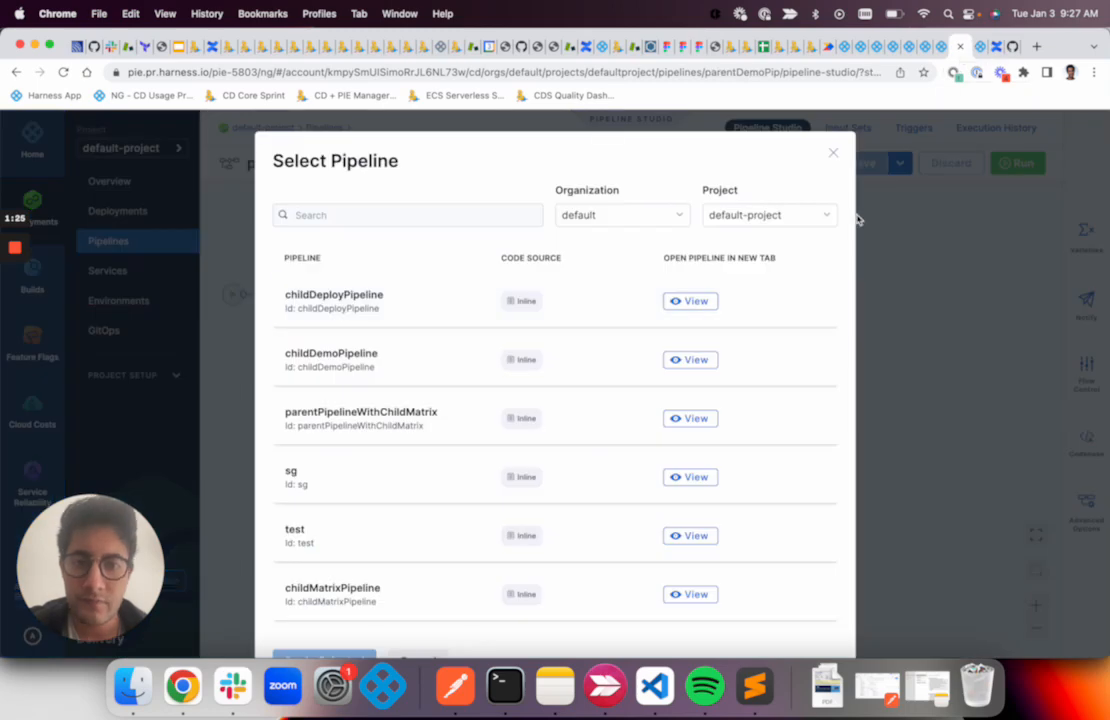
Select the child pipeline, name the stage Deploy to QA and set it up.
{"action": "left_click", "coordinate": [334, 300]}
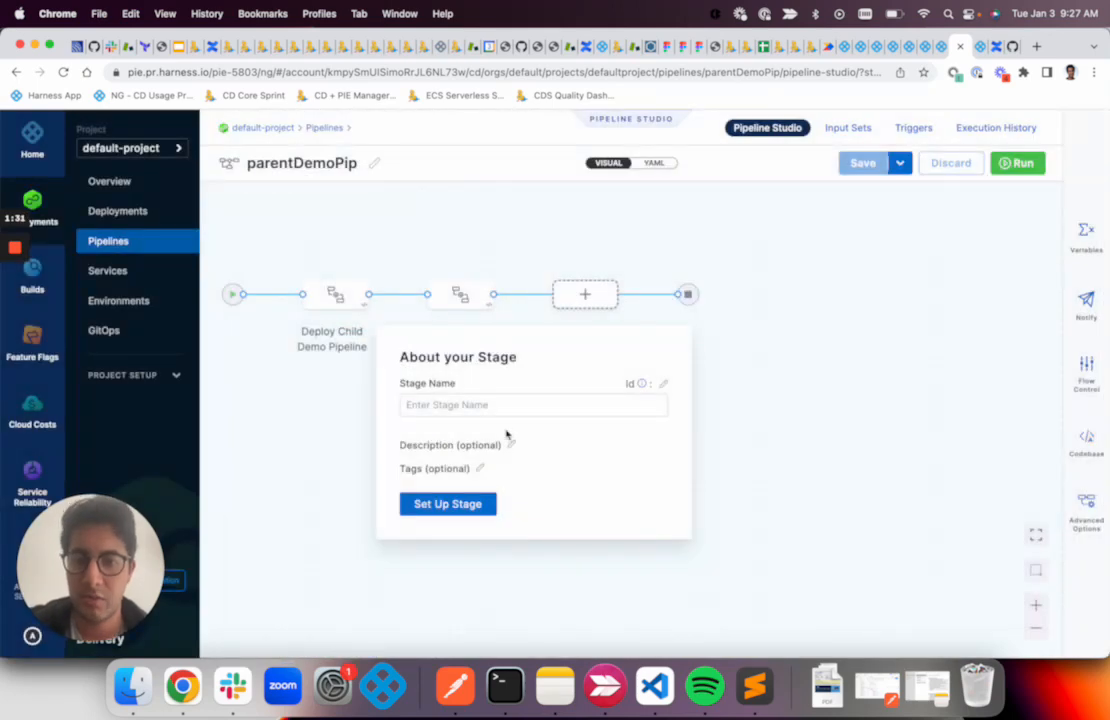
{"action": "type", "text": "Deploy to Q"}
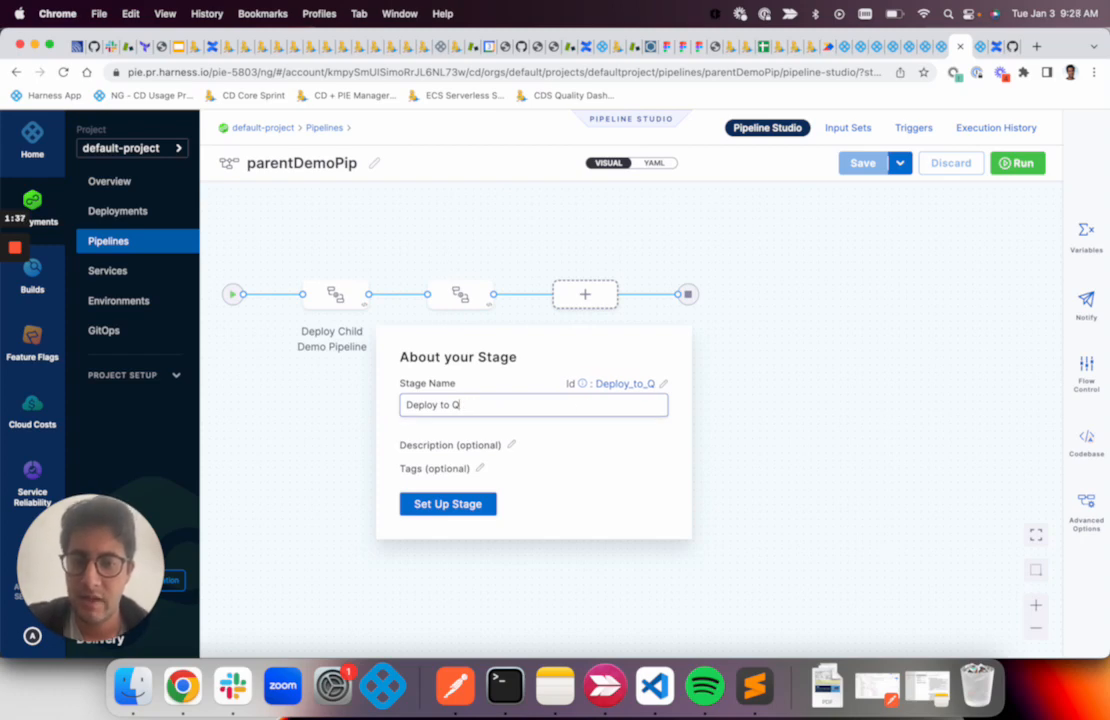
{"action": "left_click", "coordinate": [448, 504]}
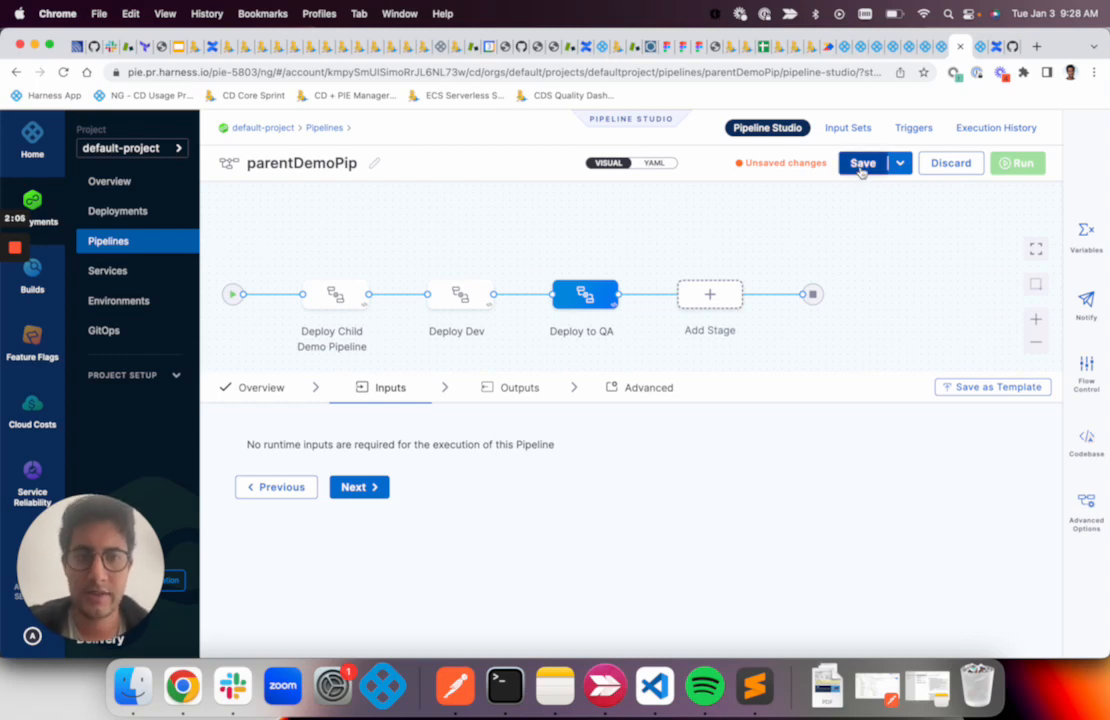
Save parentDemoPip and show the Deploy to QA stage's Pipeline Outputs.
{"action": "left_click", "coordinate": [862, 164]}
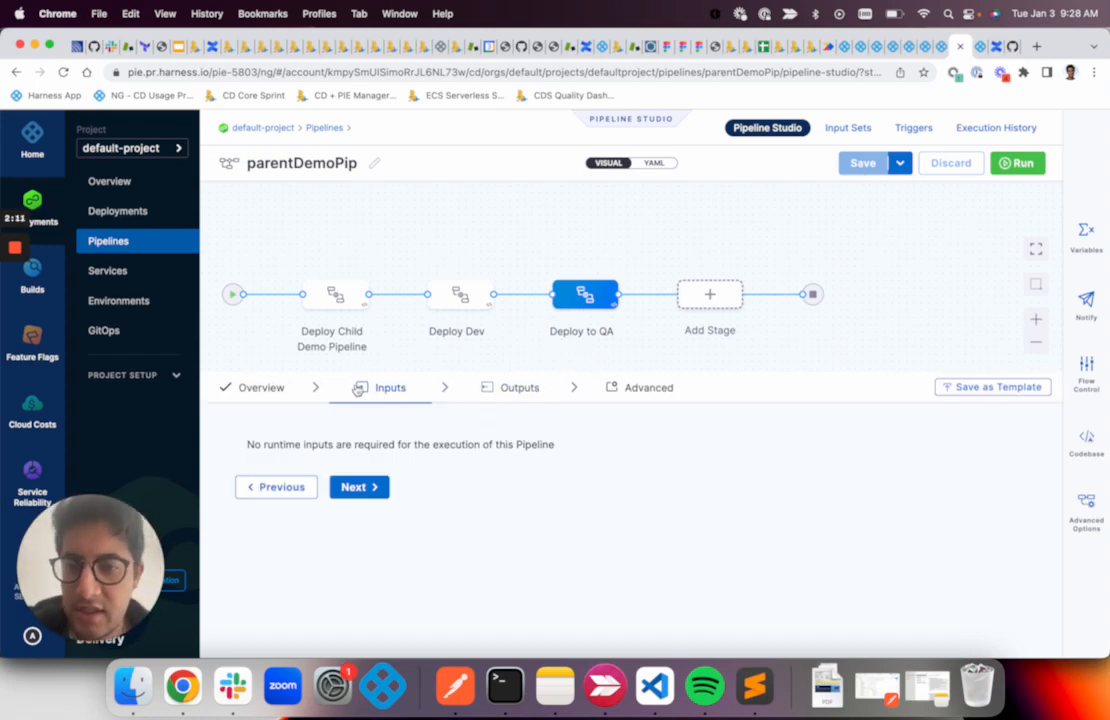
{"action": "left_click", "coordinate": [520, 388]}
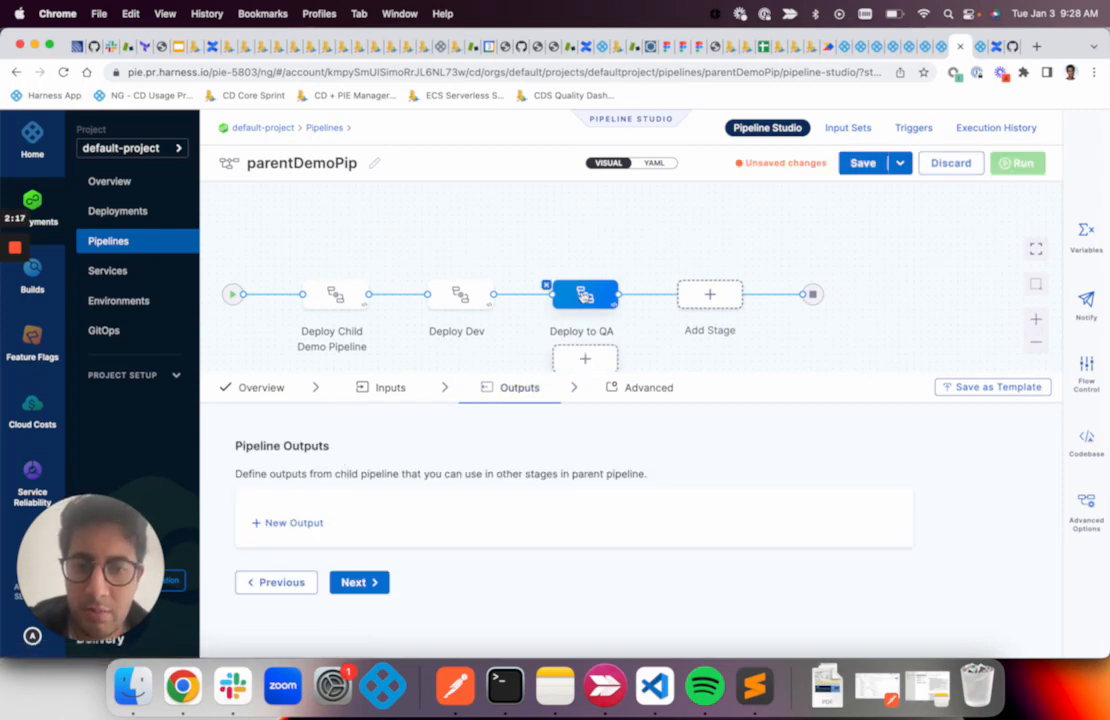
{"action": "left_click", "coordinate": [288, 522]}
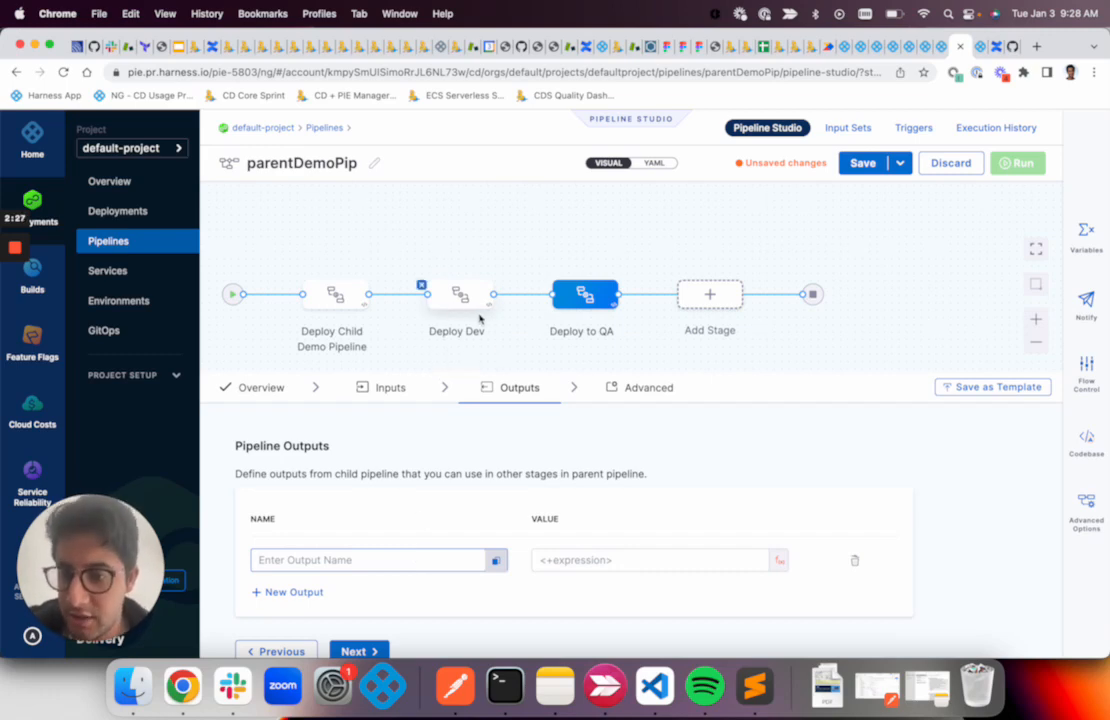
{"action": "type", "text": "JIRA_TICKET_D"}
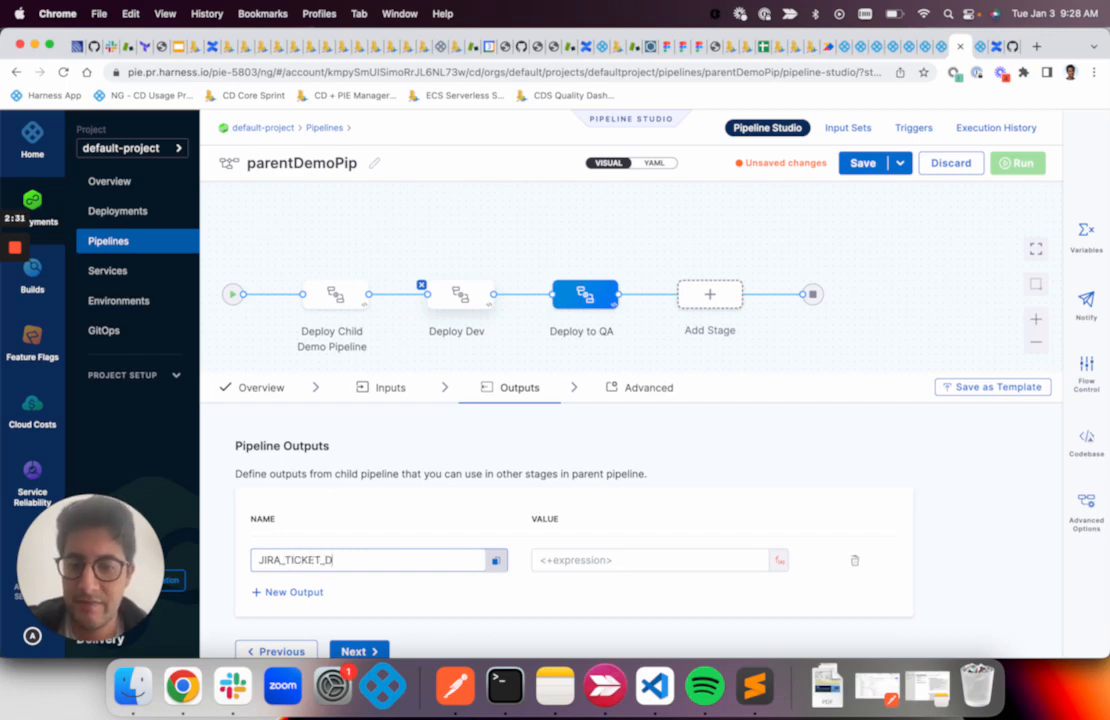
{"action": "left_click", "coordinate": [656, 560]}
{"action": "type", "text": "<+pipe;"}
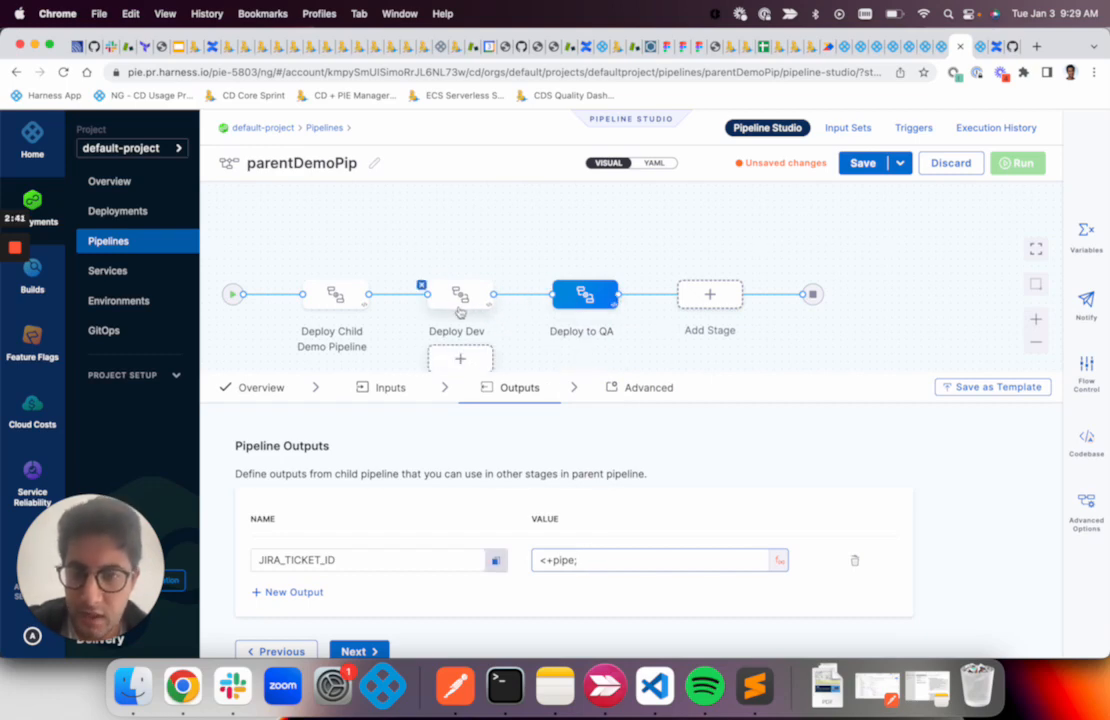
{"action": "left_click", "coordinate": [640, 560]}
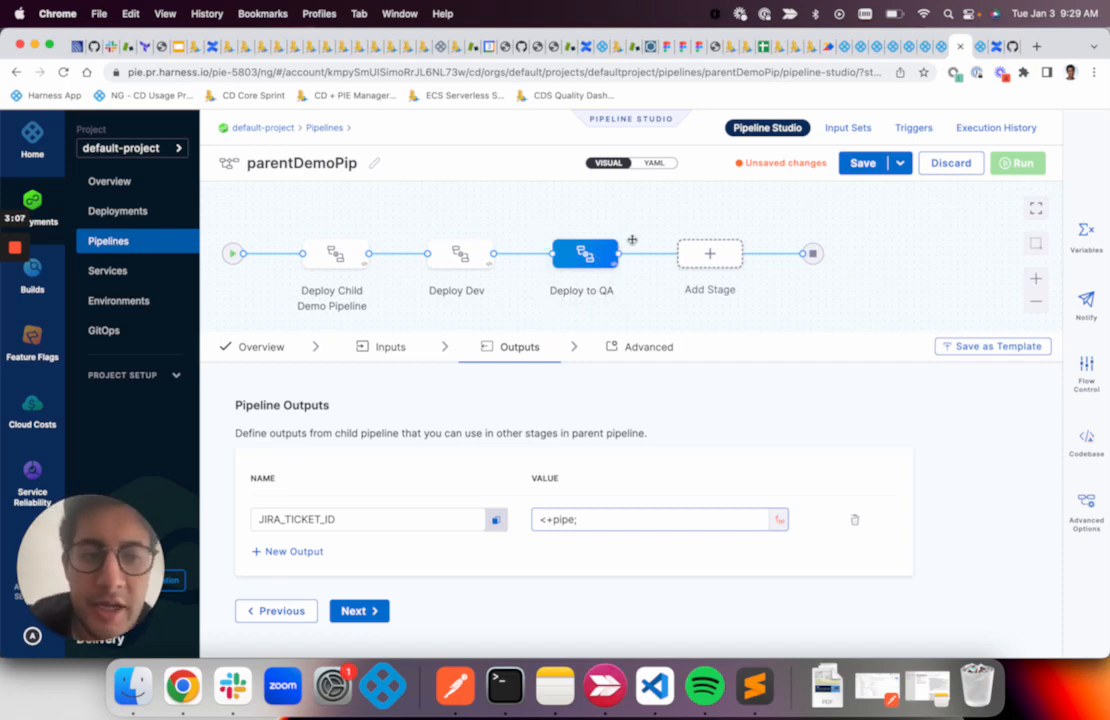
{"action": "left_click", "coordinate": [854, 520]}
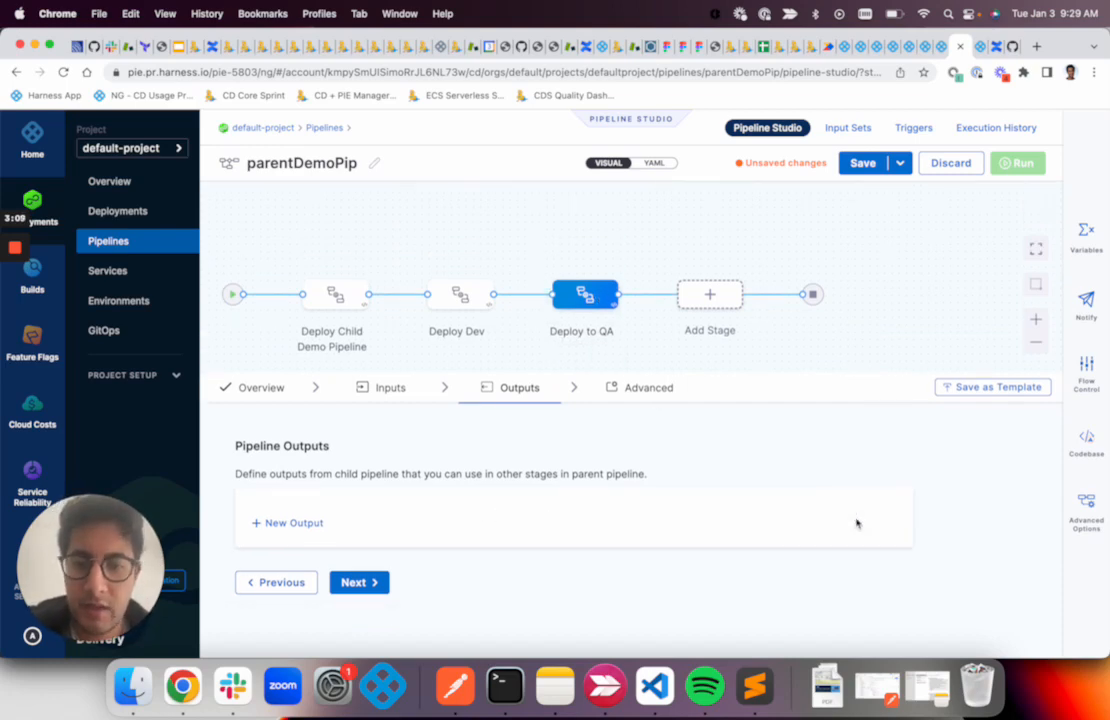
{"action": "mouse_move", "coordinate": [736, 320]}
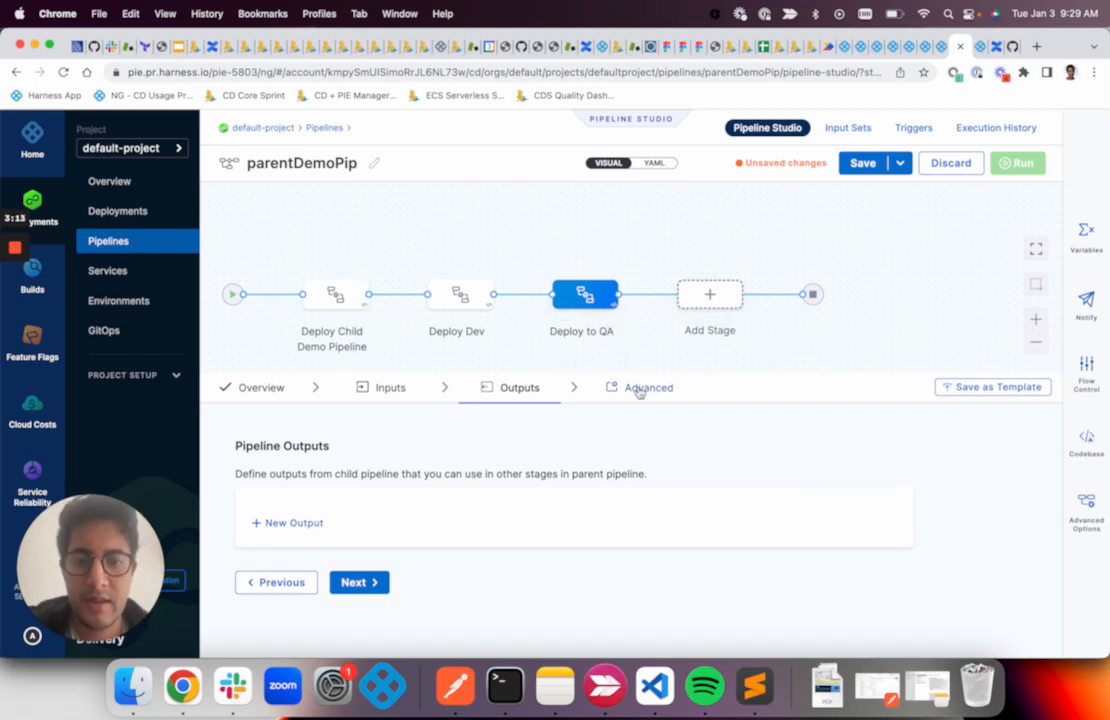
Review the stage's advanced settings and save parentDemoPip with Deploy to QA.
{"action": "left_click", "coordinate": [648, 388]}
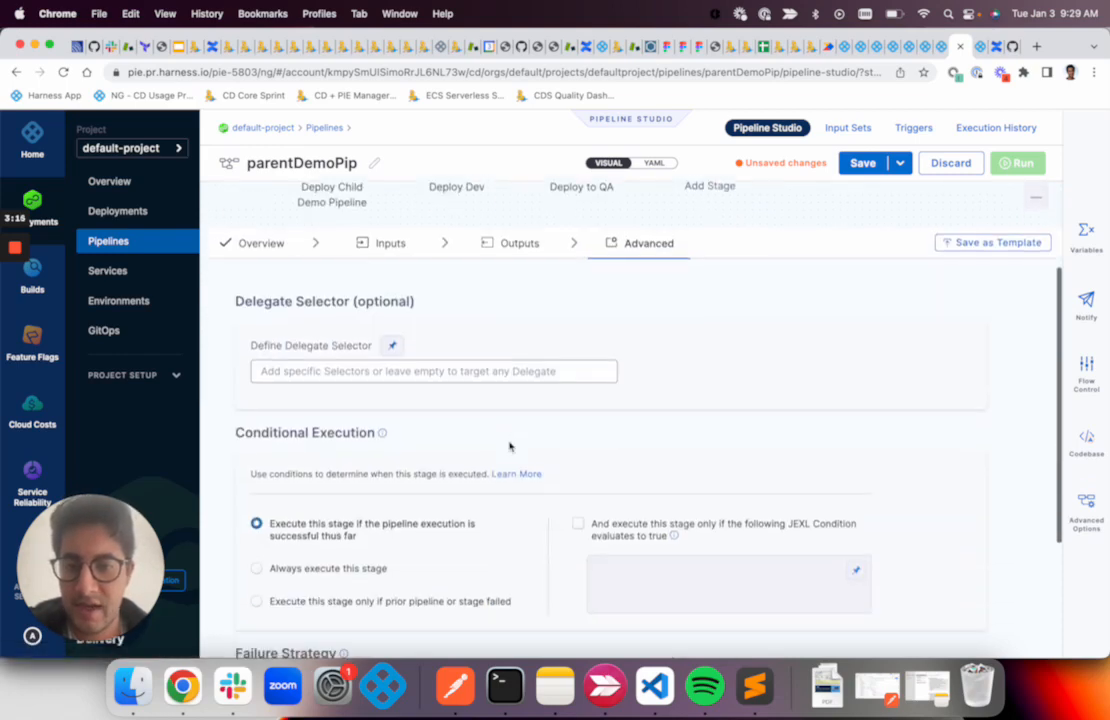
{"action": "scroll", "scroll_direction": "down", "scroll_amount": 3}
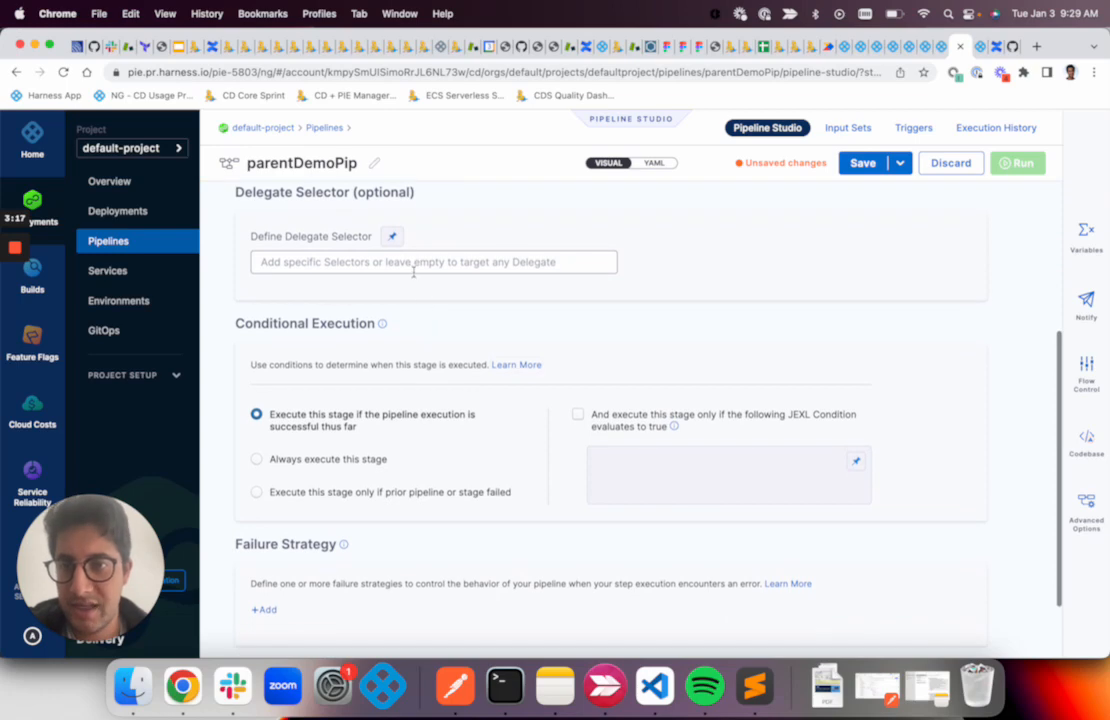
{"action": "scroll", "scroll_direction": "down", "scroll_amount": 3}
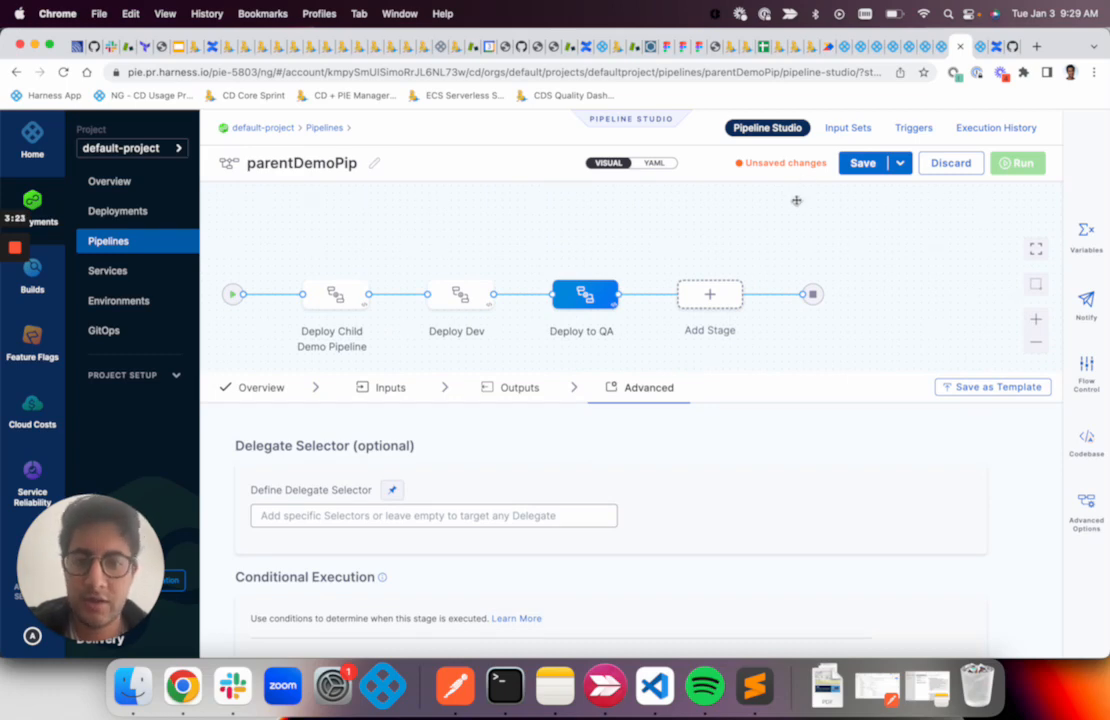
{"action": "left_click", "coordinate": [862, 162]}
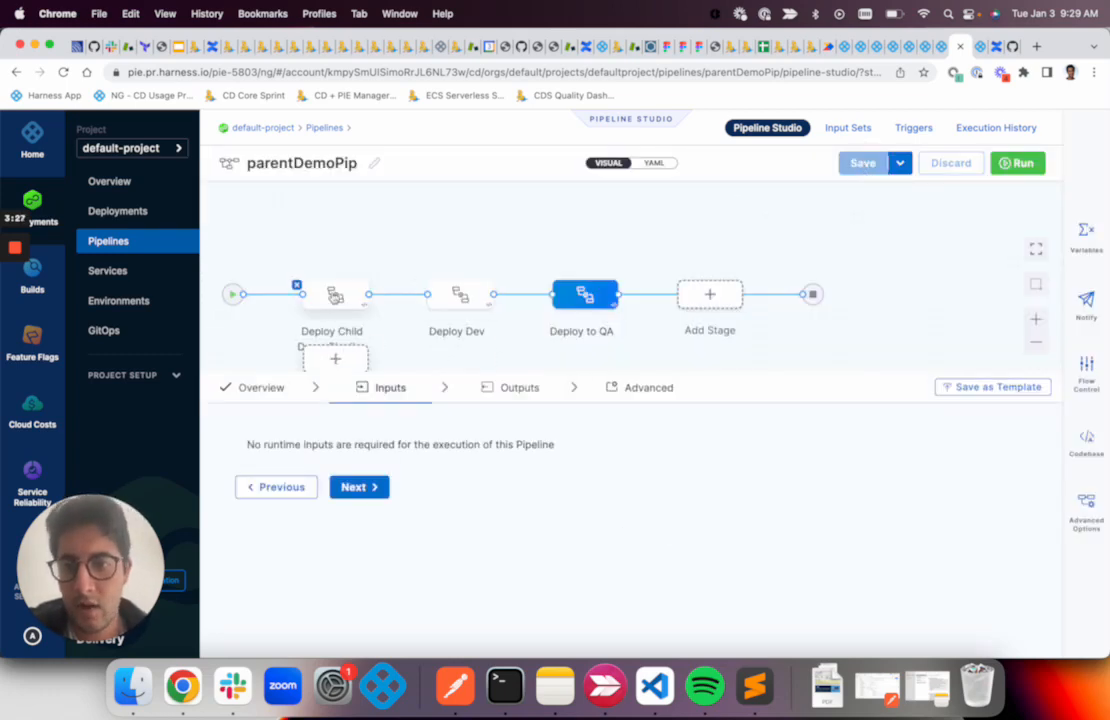
Check the child stage's runtime script input in the Run dialog, then dismiss it.
{"action": "left_click", "coordinate": [336, 294]}
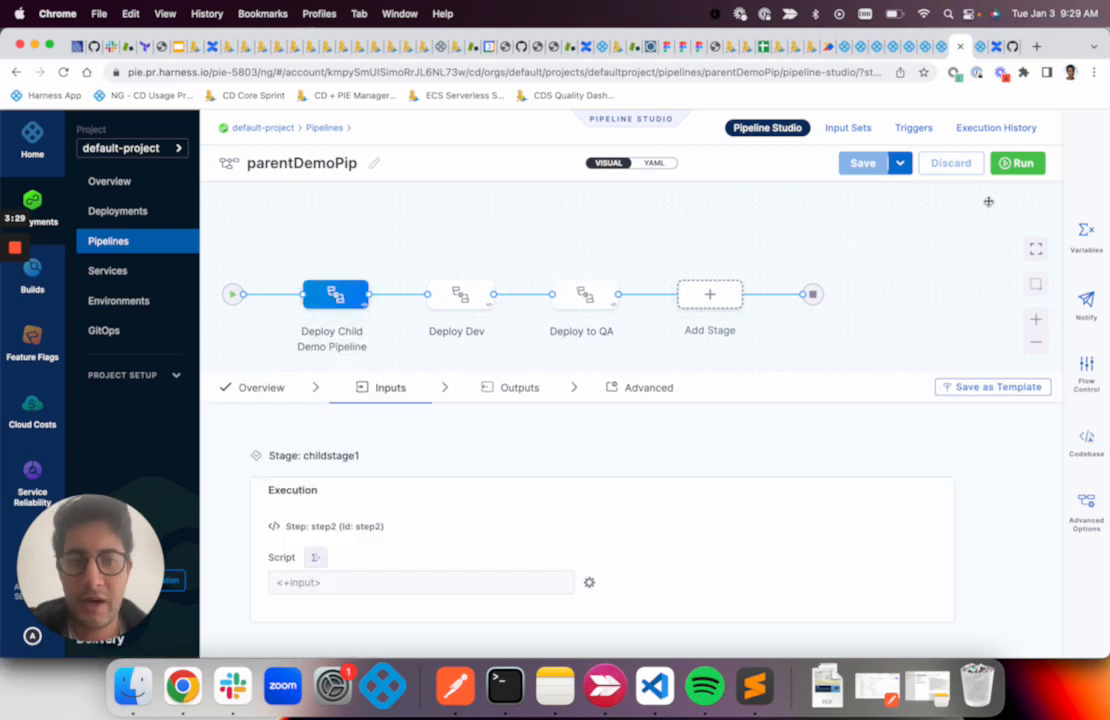
{"action": "left_click", "coordinate": [1016, 162]}
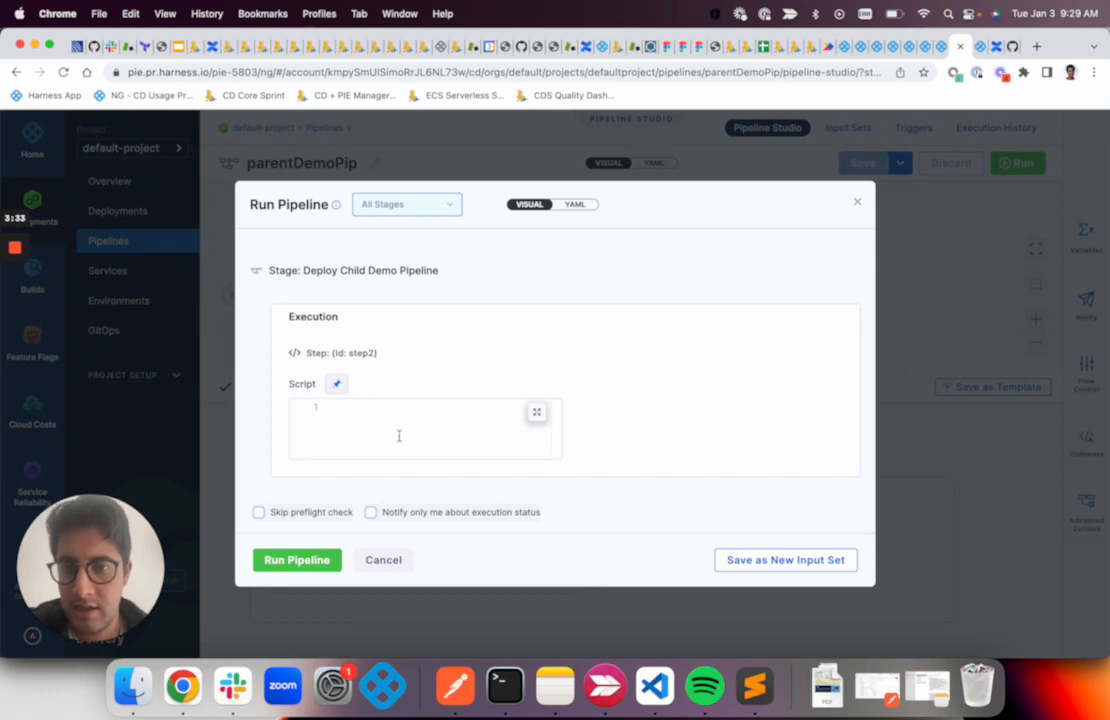
{"action": "mouse_move", "coordinate": [412, 412]}
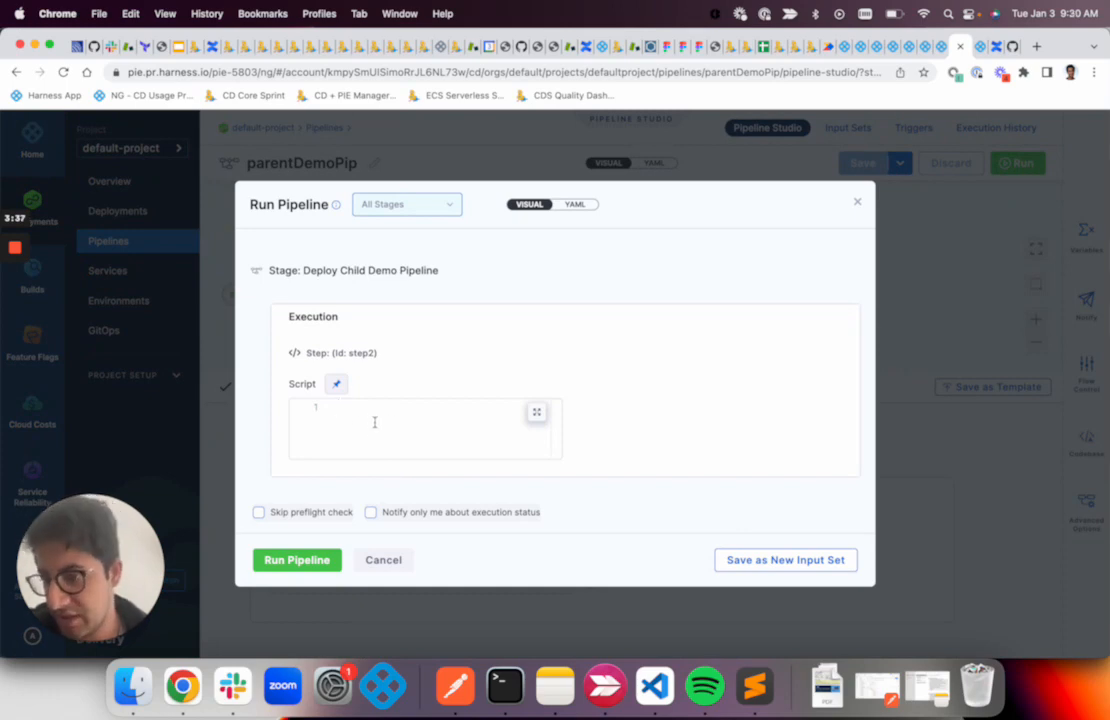
{"action": "mouse_move", "coordinate": [740, 340]}
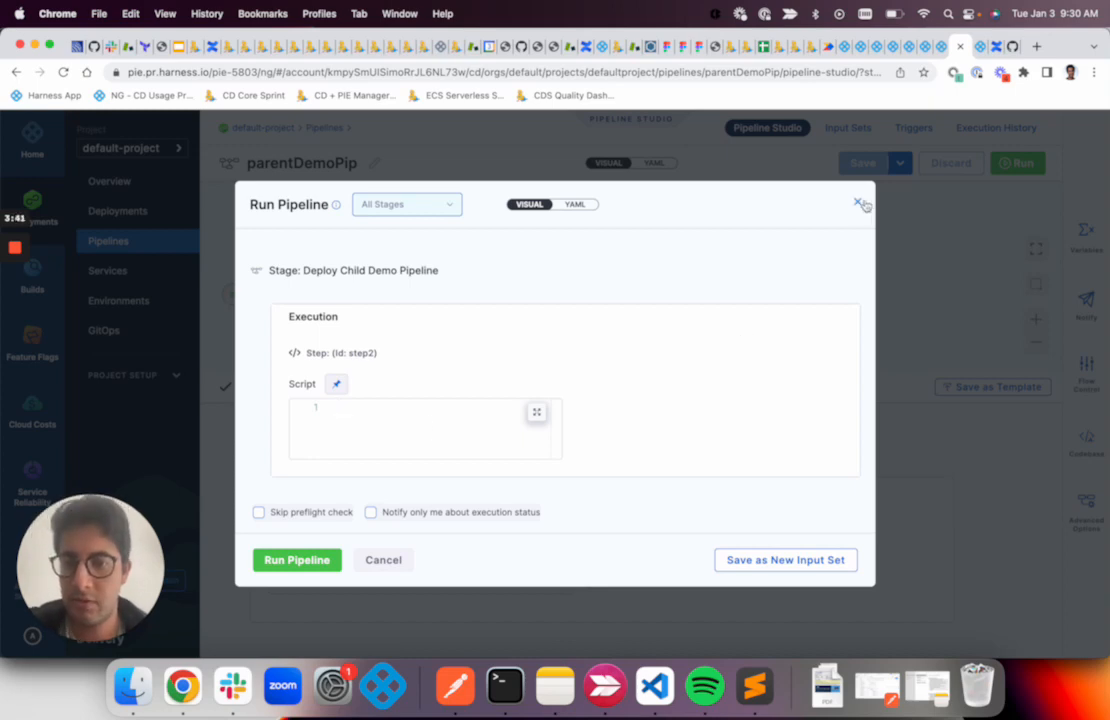
{"action": "left_click", "coordinate": [860, 204]}
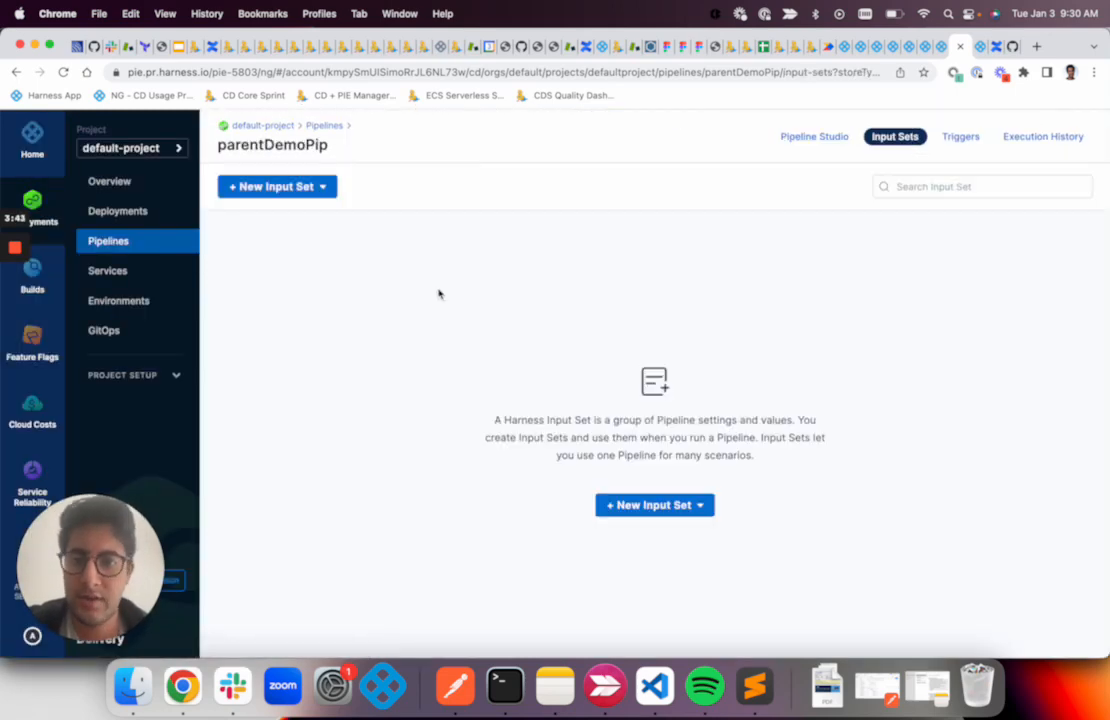
Create input set 'test inputset' with an echo of the Hello World chaining message and save it.
{"action": "left_click", "coordinate": [654, 504]}
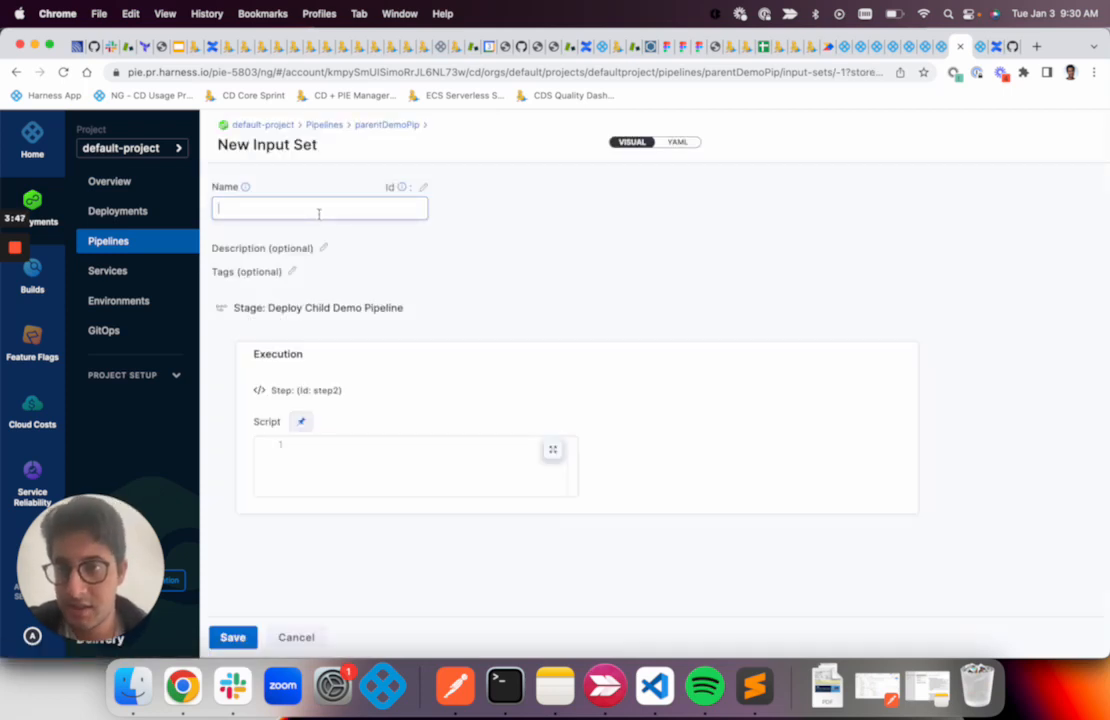
{"action": "type", "text": "test inputset"}
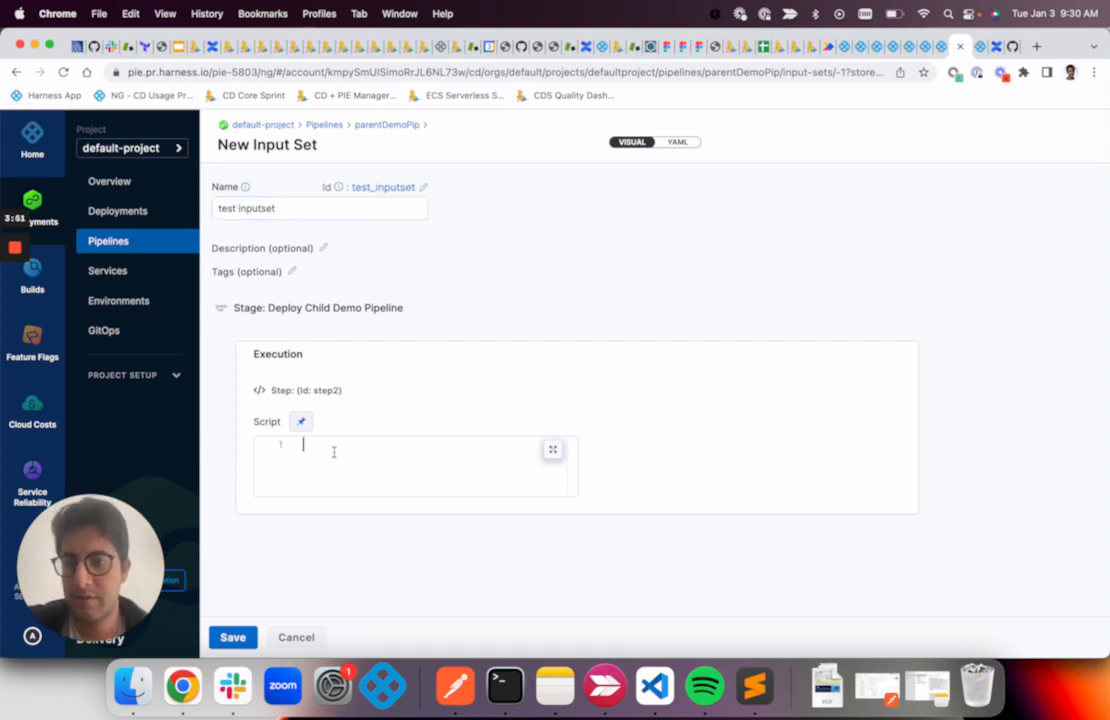
{"action": "type", "text": "echo \"\""}
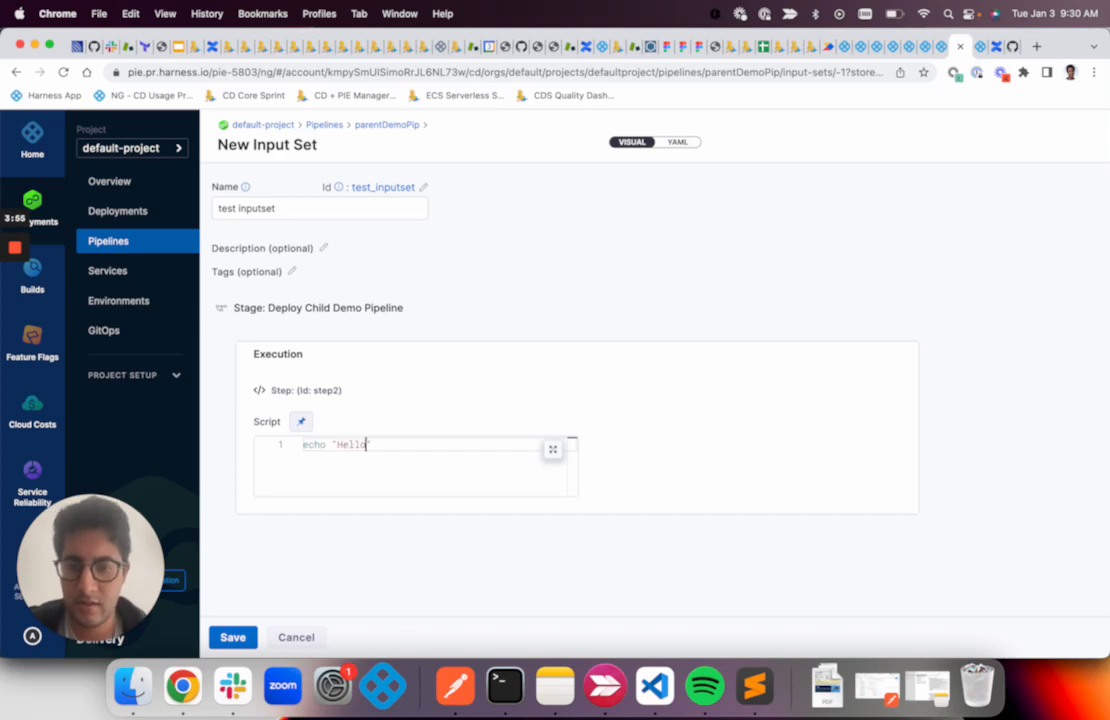
{"action": "type", "text": "World New Pipeline"}
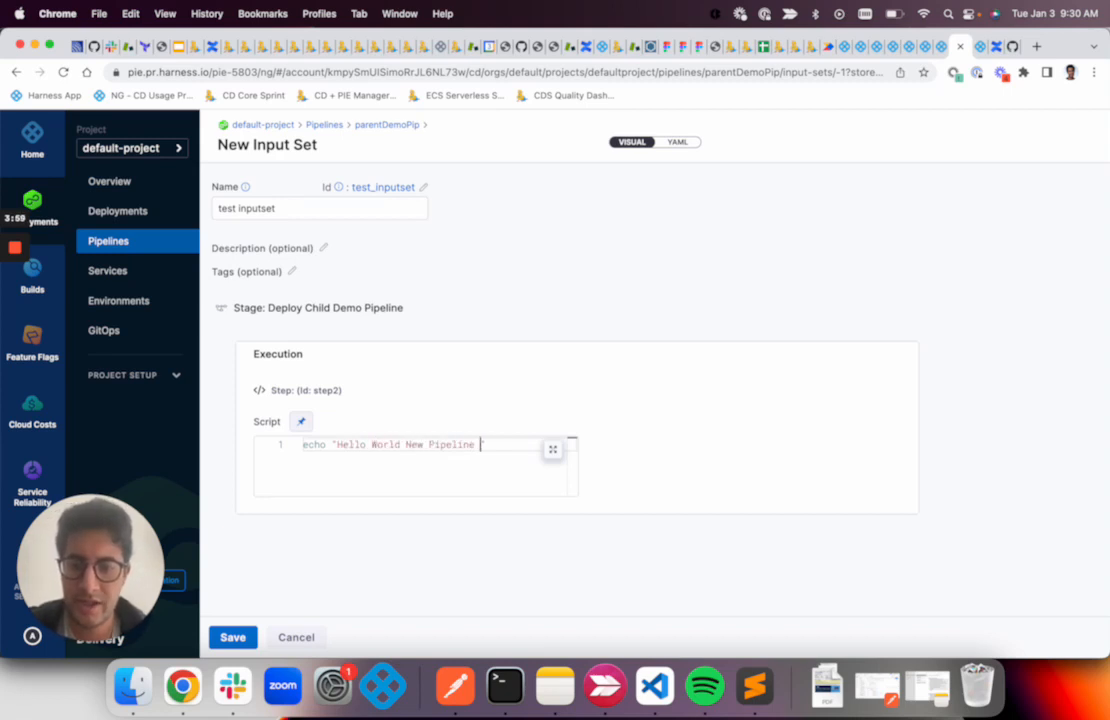
{"action": "type", "text": "Chaining Featu"}
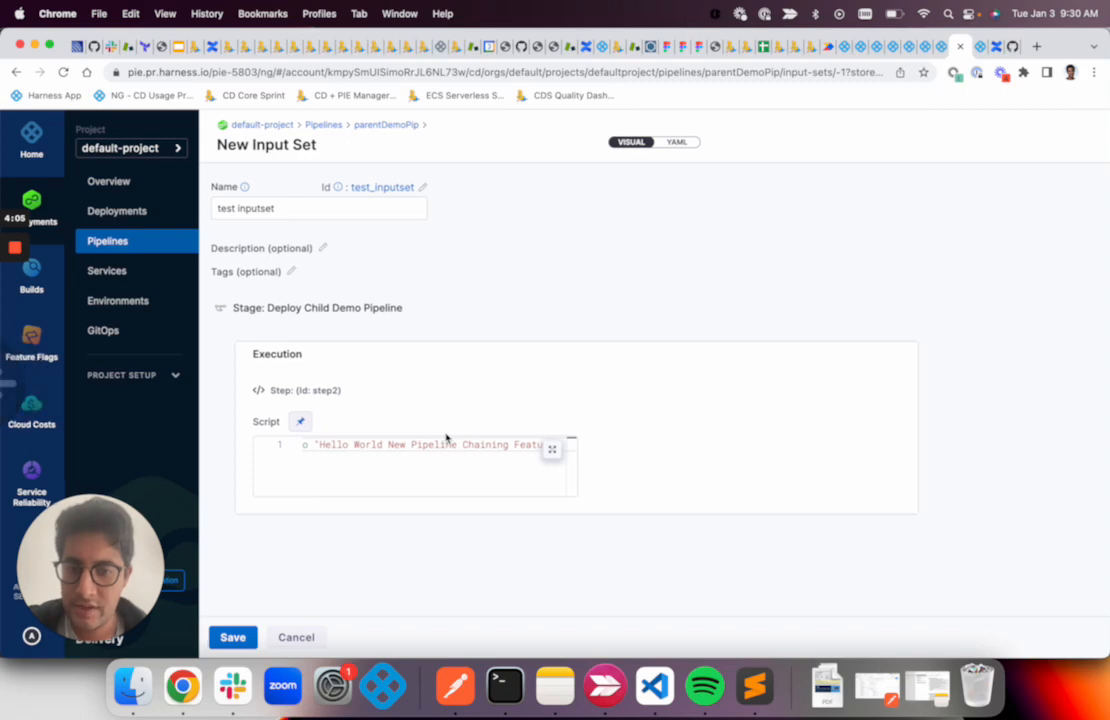
{"action": "left_click", "coordinate": [232, 636]}
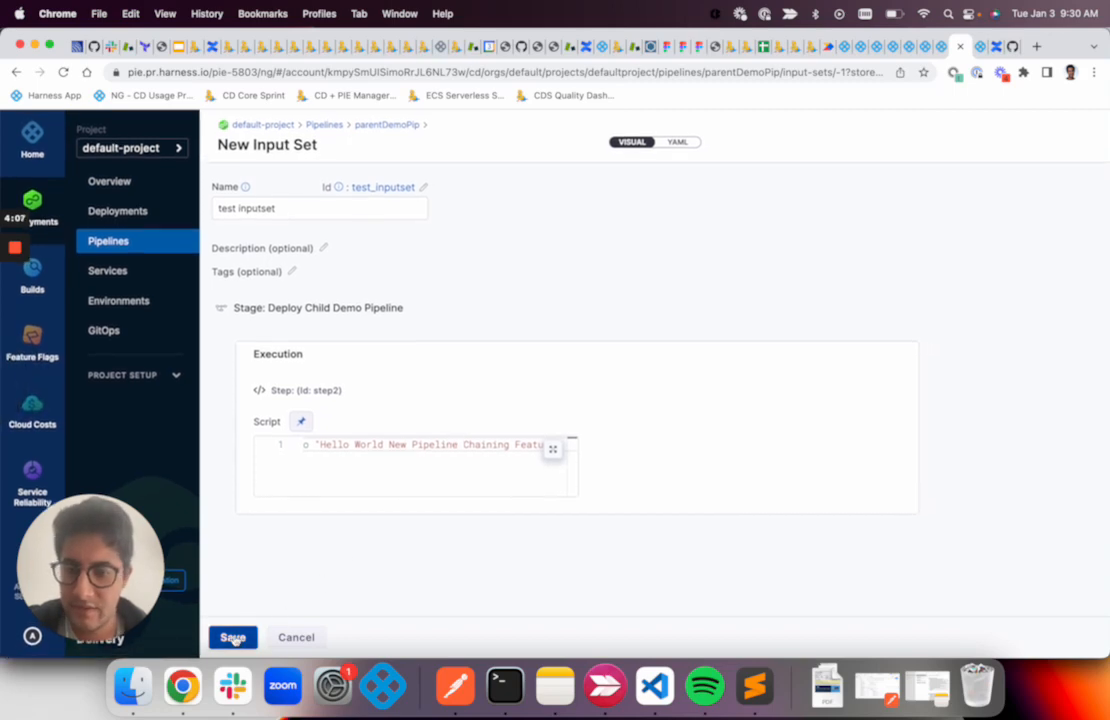
{"action": "left_click", "coordinate": [232, 636]}
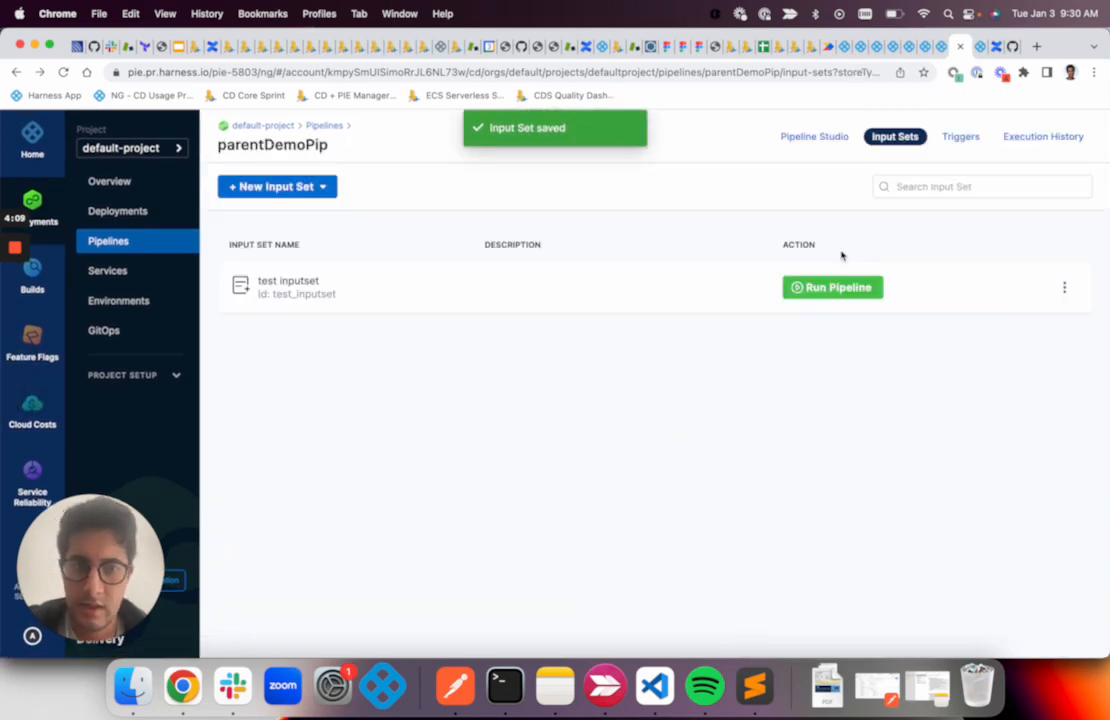
Run parentDemoPip with test inputset, keeping Use Existing Input Sets.
{"action": "left_click", "coordinate": [832, 288]}
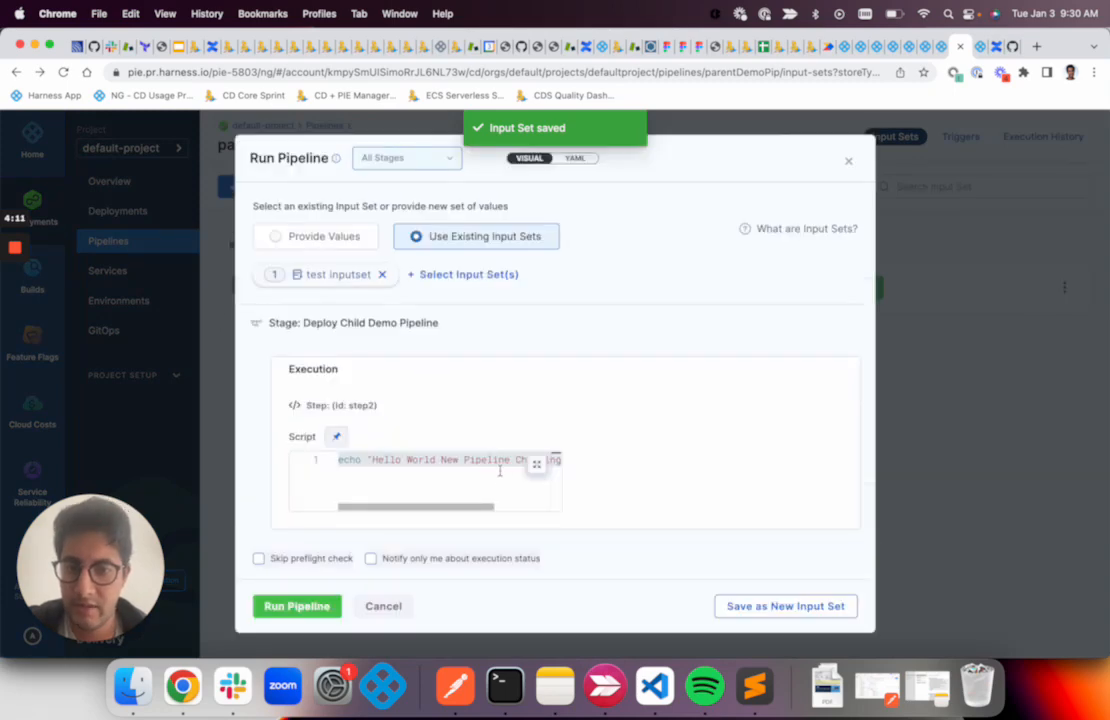
{"action": "left_click", "coordinate": [296, 606]}
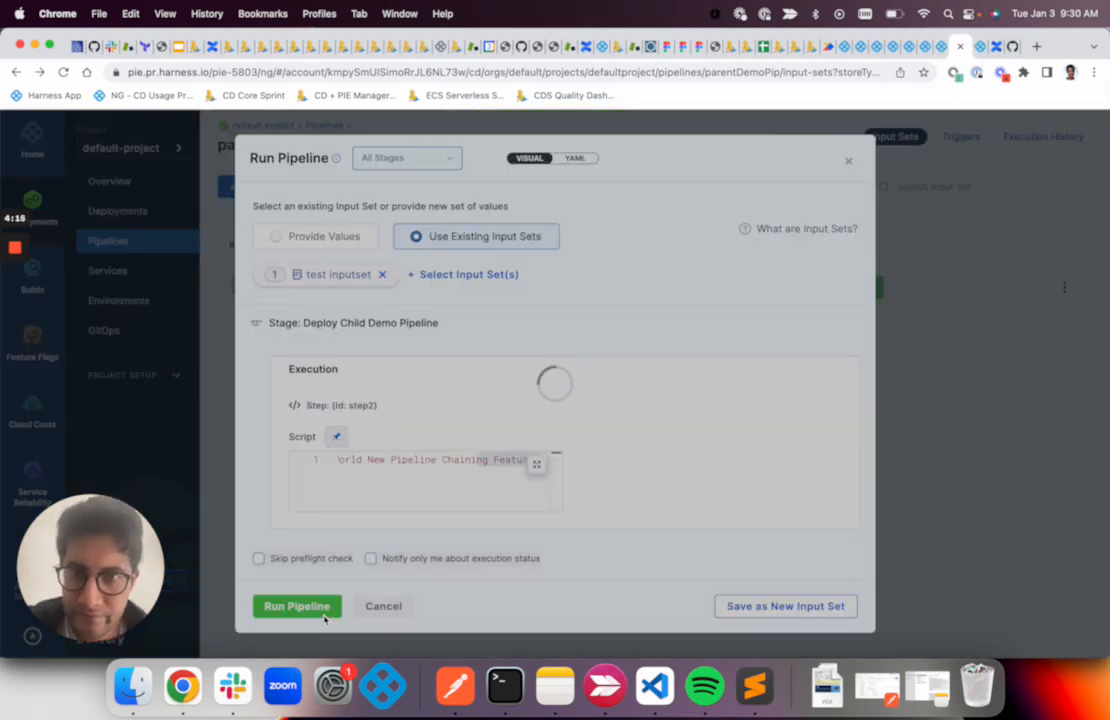
{"action": "left_click", "coordinate": [296, 606]}
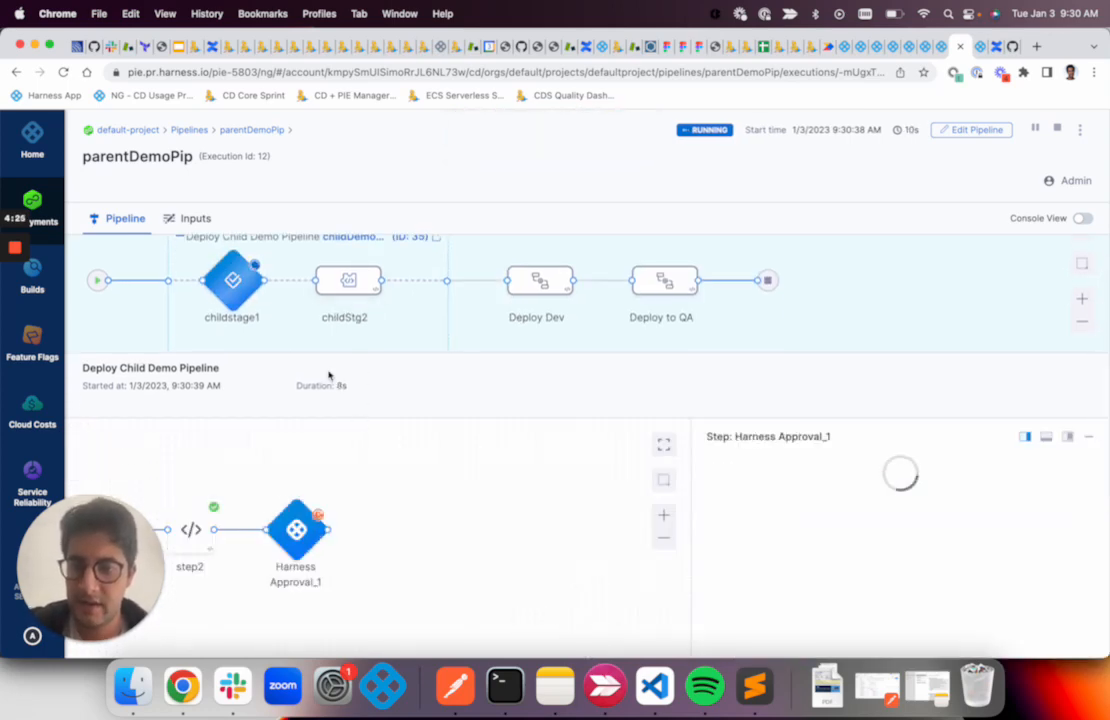
Confirm step2 logged the Hello World message and approve Harness Approval_1.
{"action": "left_click", "coordinate": [190, 412]}
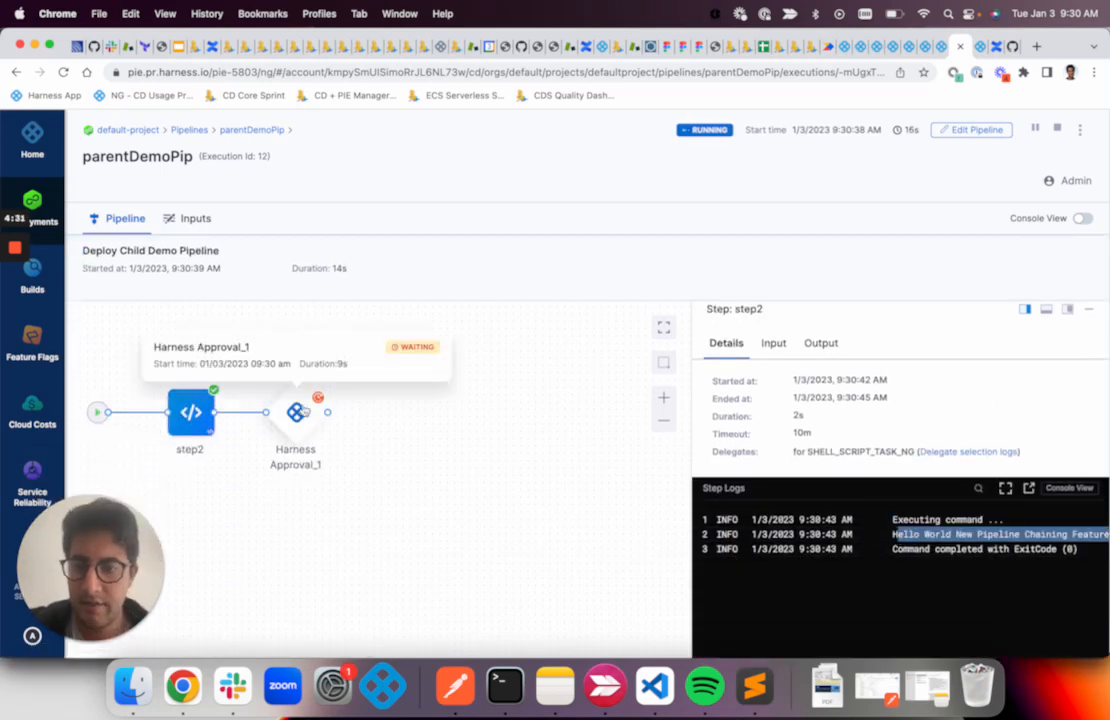
{"action": "left_click", "coordinate": [296, 412]}
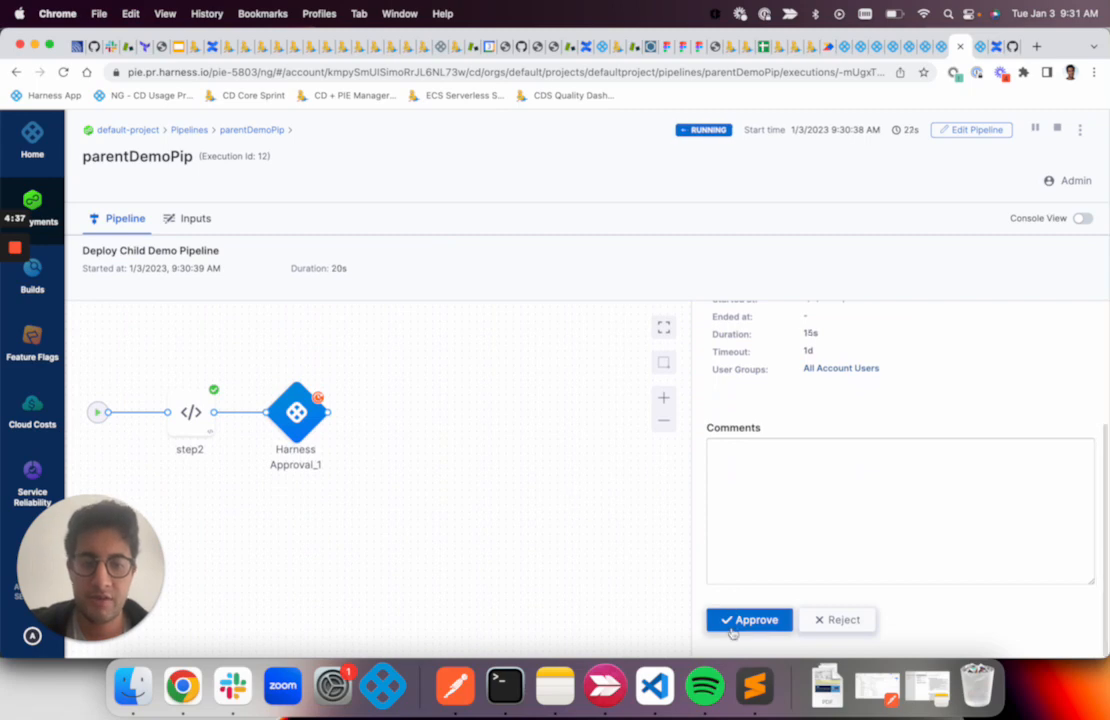
{"action": "left_click", "coordinate": [748, 620]}
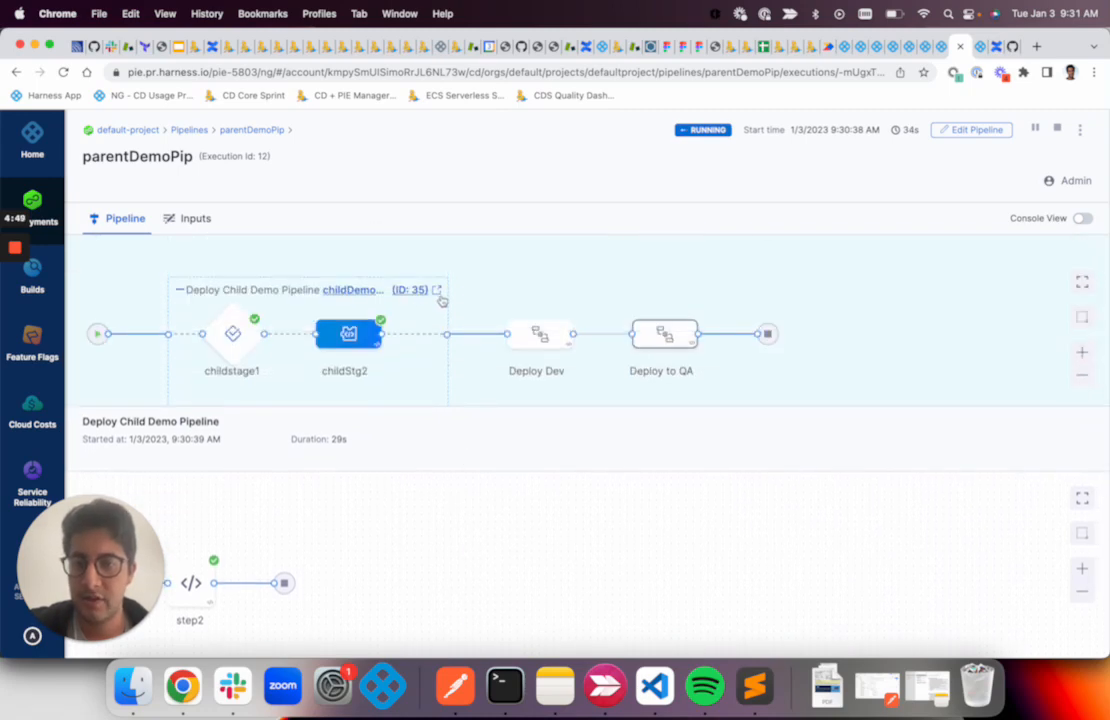
Review the successful childDemoPipeline run, return to parentDemoPip, and view the Deploy Dev stage's steps.
{"action": "left_click", "coordinate": [410, 288]}
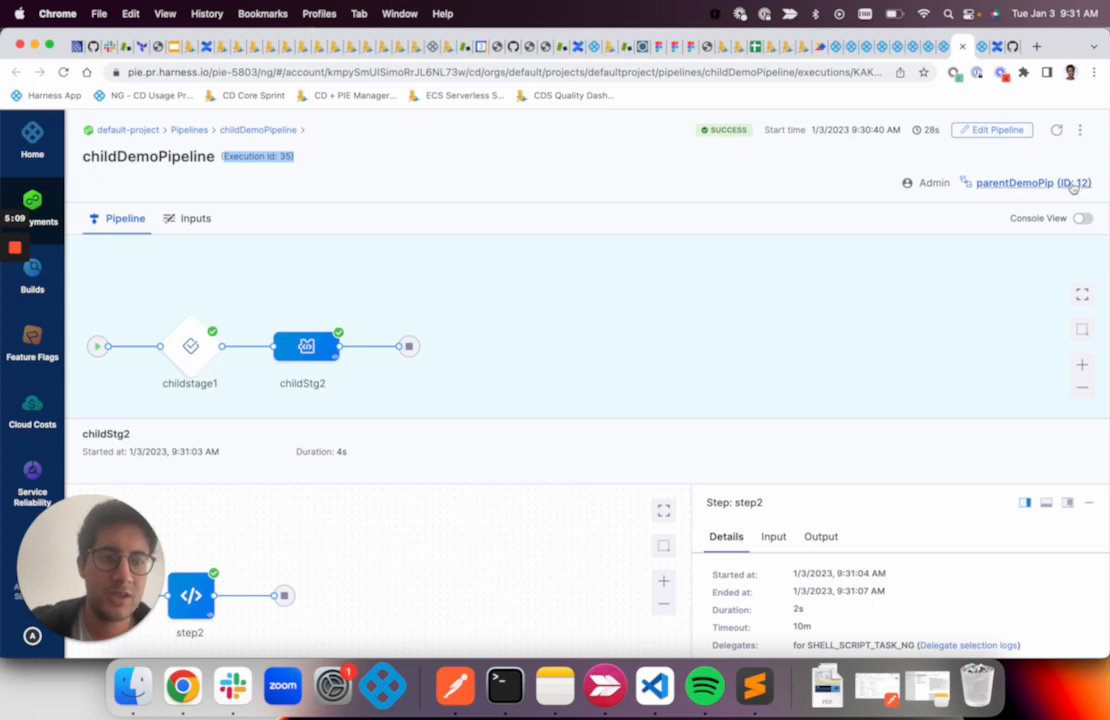
{"action": "left_click", "coordinate": [1014, 184]}
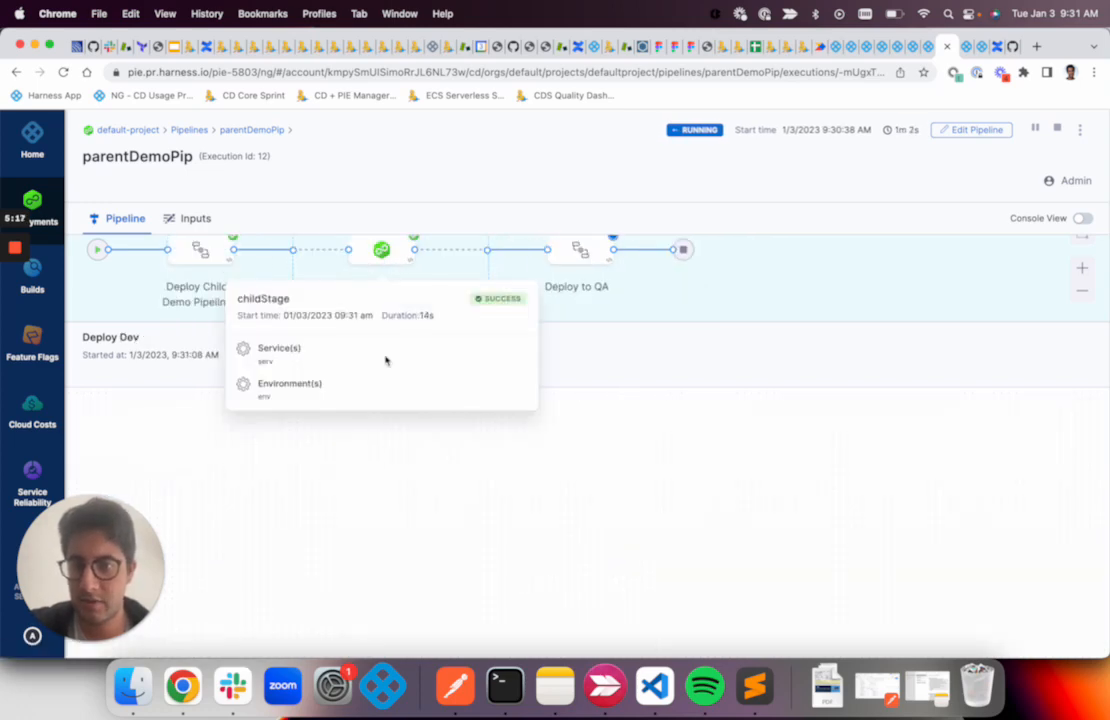
{"action": "left_click", "coordinate": [380, 248]}
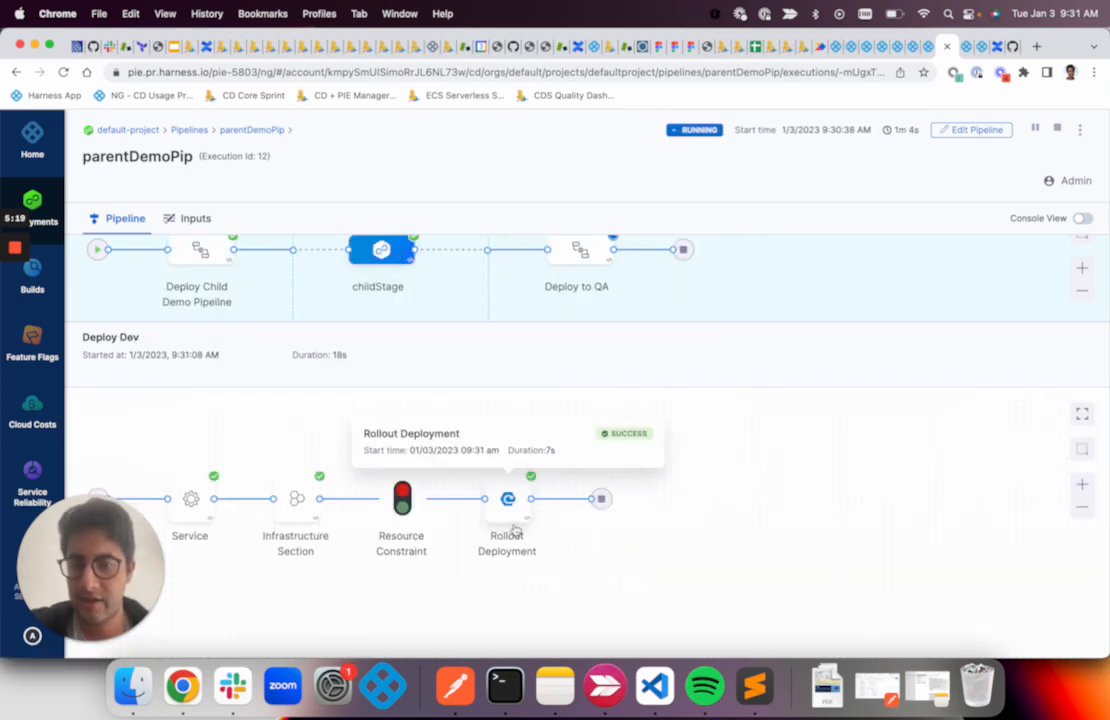